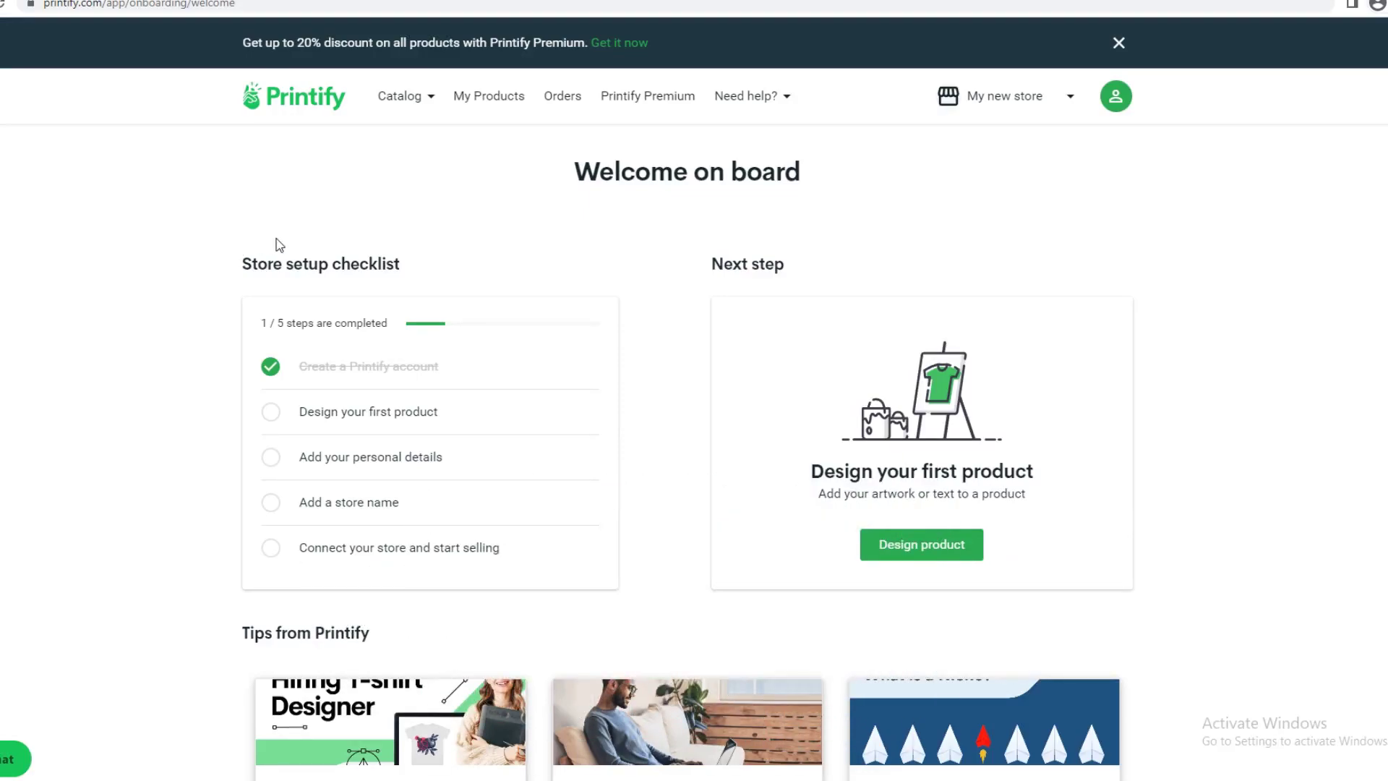
pyautogui.moveTo(228, 238)
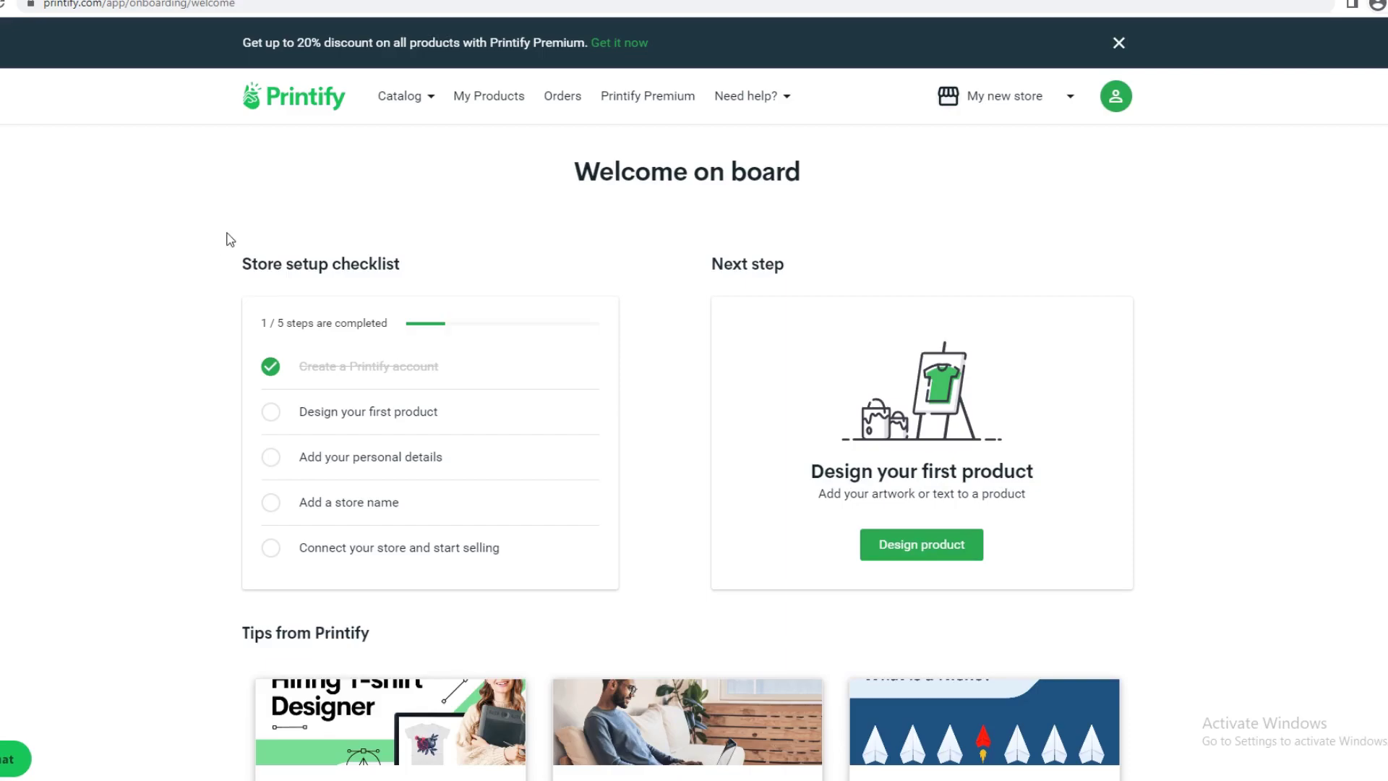
pyautogui.moveTo(1115, 96)
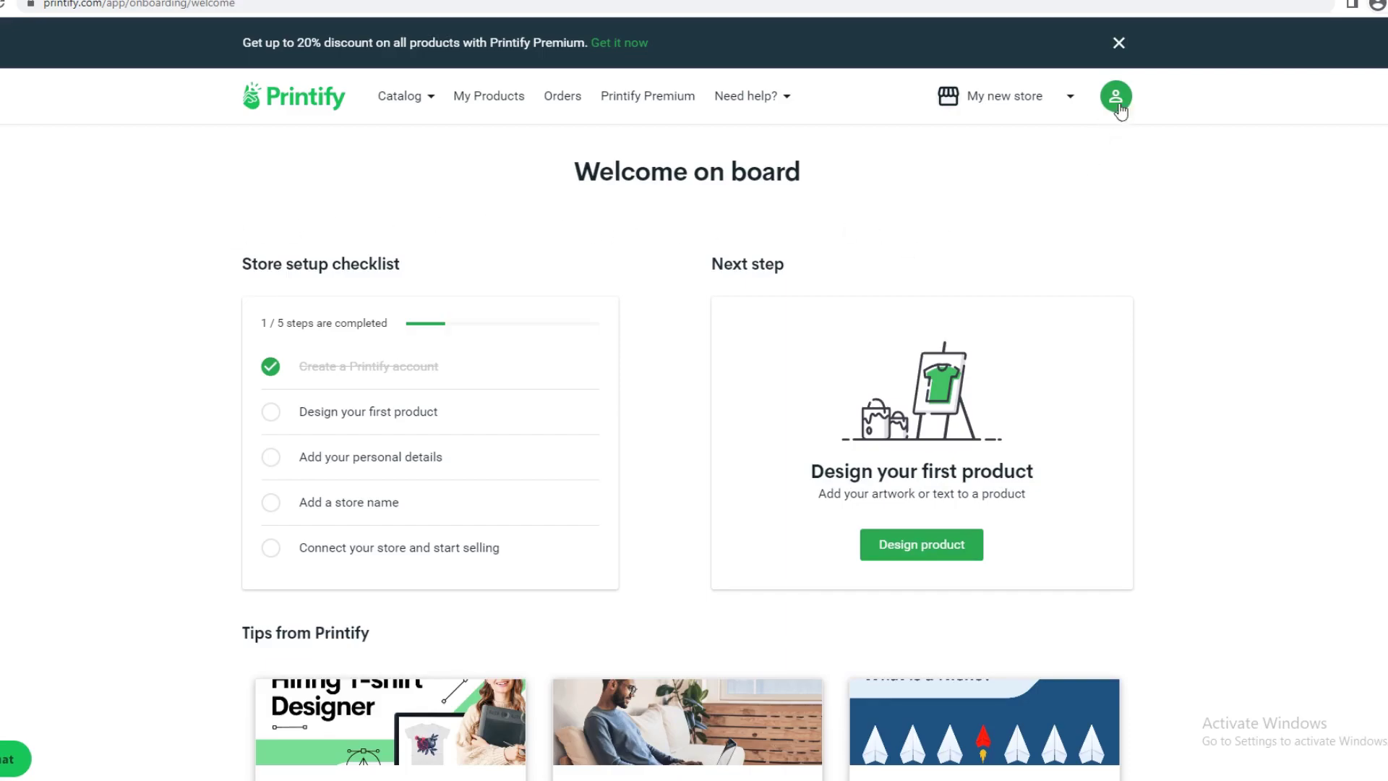
pyautogui.moveTo(1061, 73)
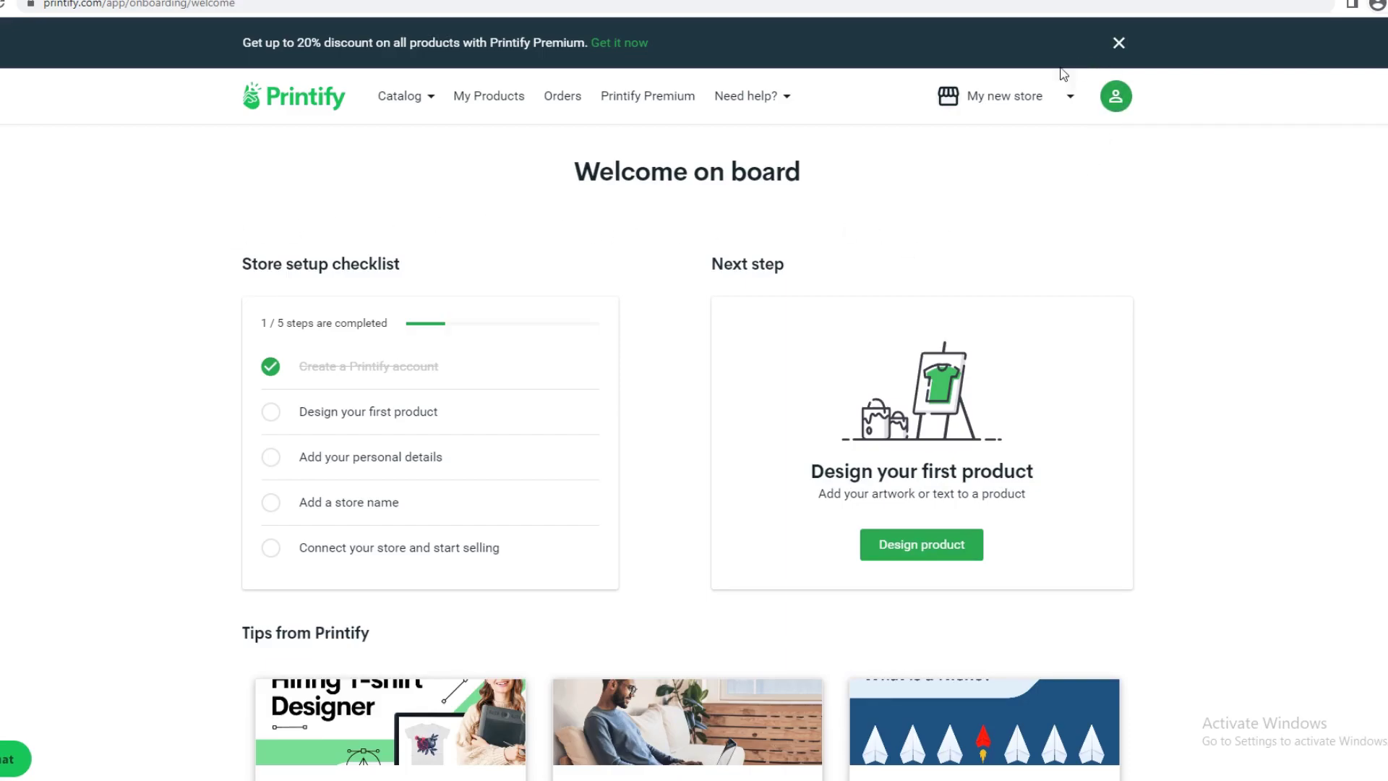
# Open the account menu from the profile icon in the top-right.
pyautogui.click(1116, 95)
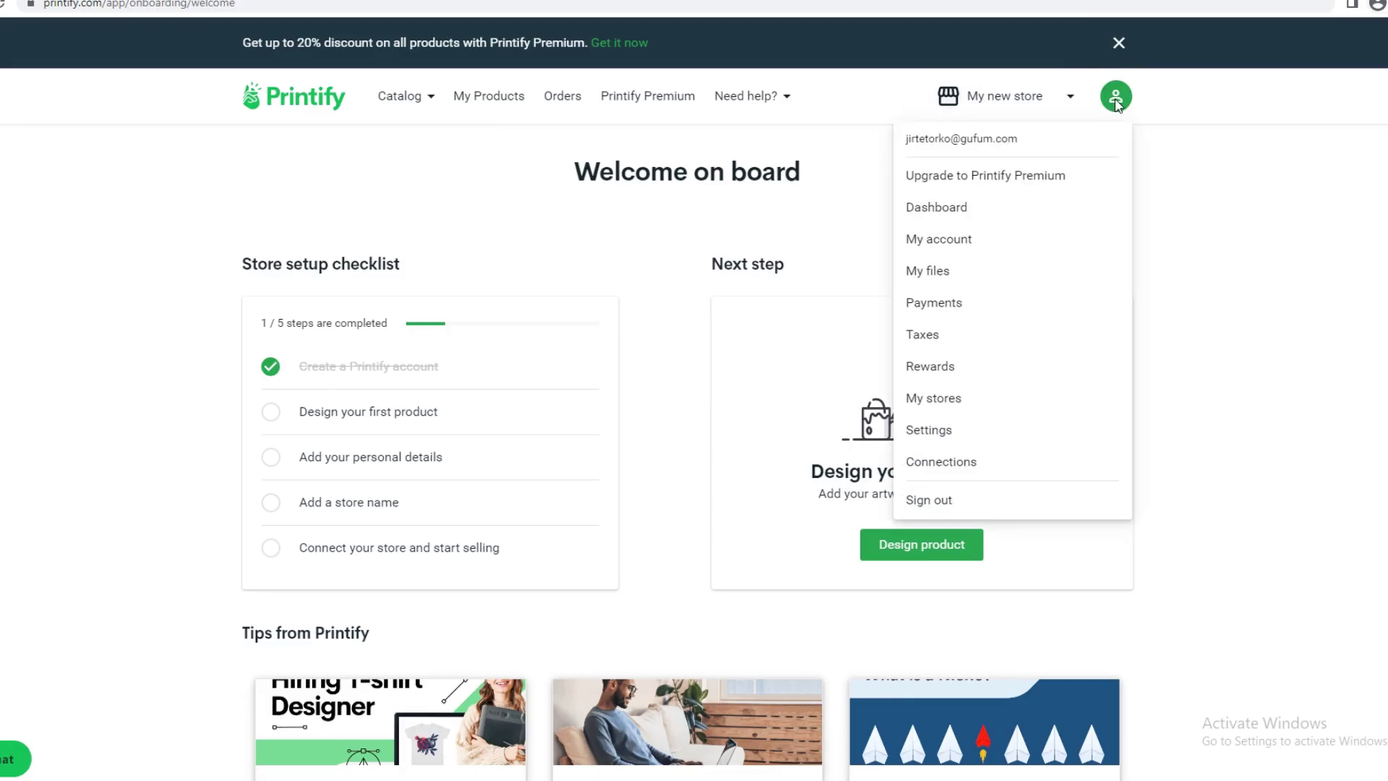
# Go to the Payments page showing a USD 0.00 current balance.
pyautogui.click(934, 303)
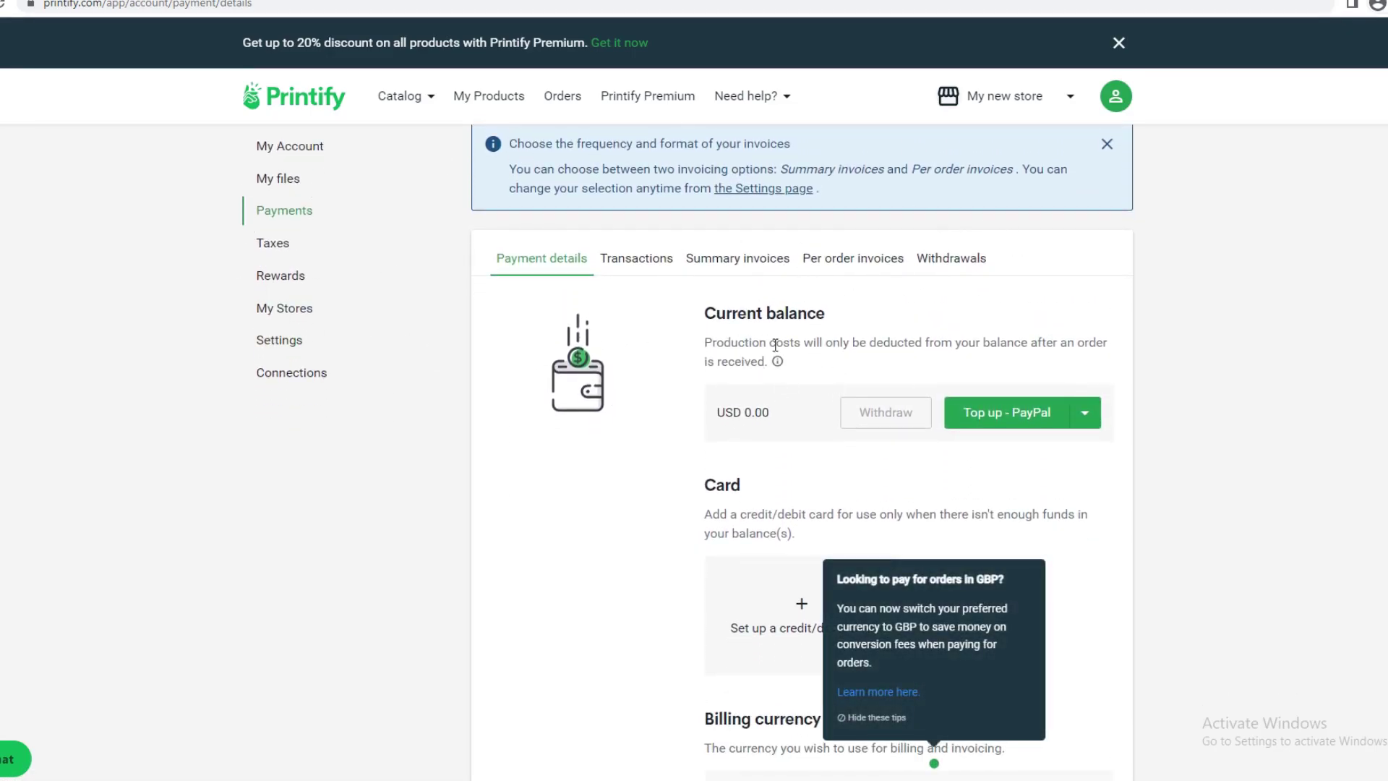
pyautogui.moveTo(969, 349)
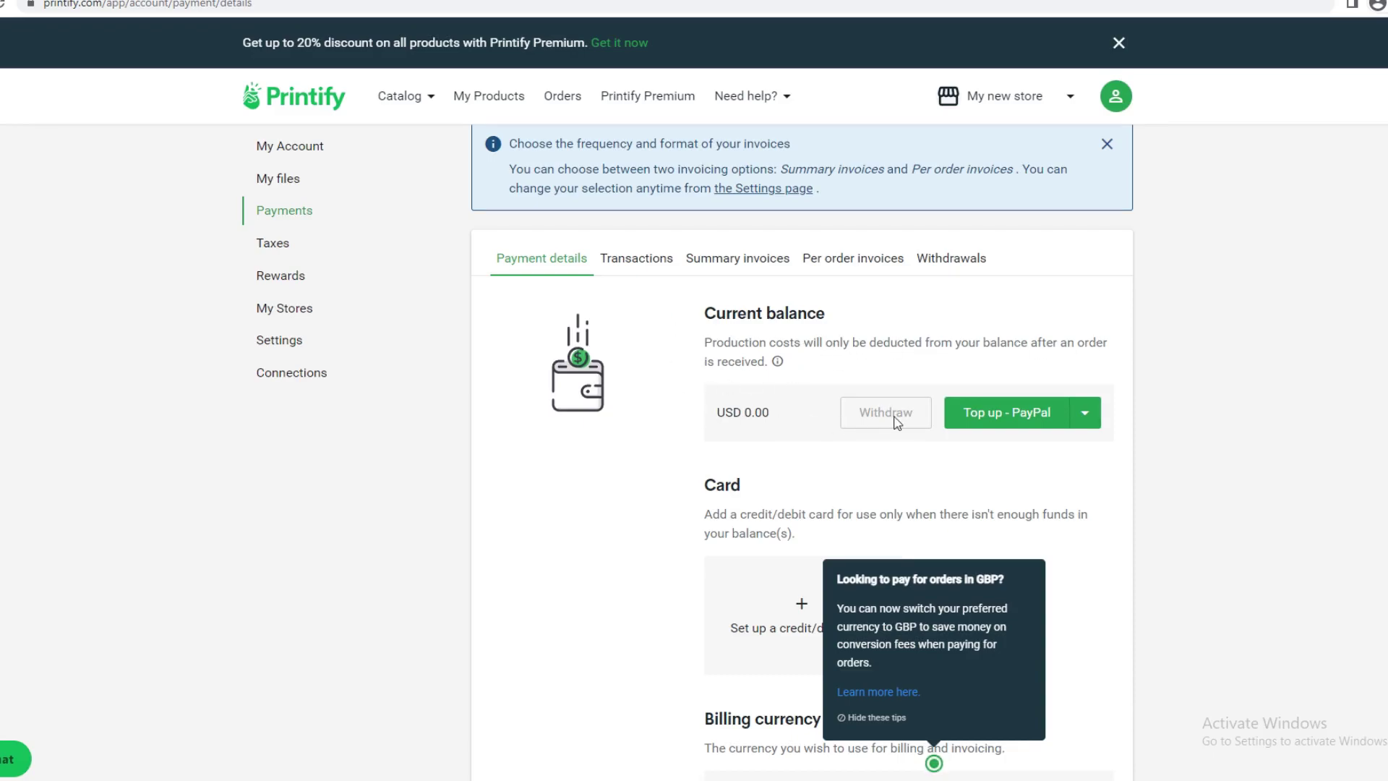
pyautogui.moveTo(881, 413)
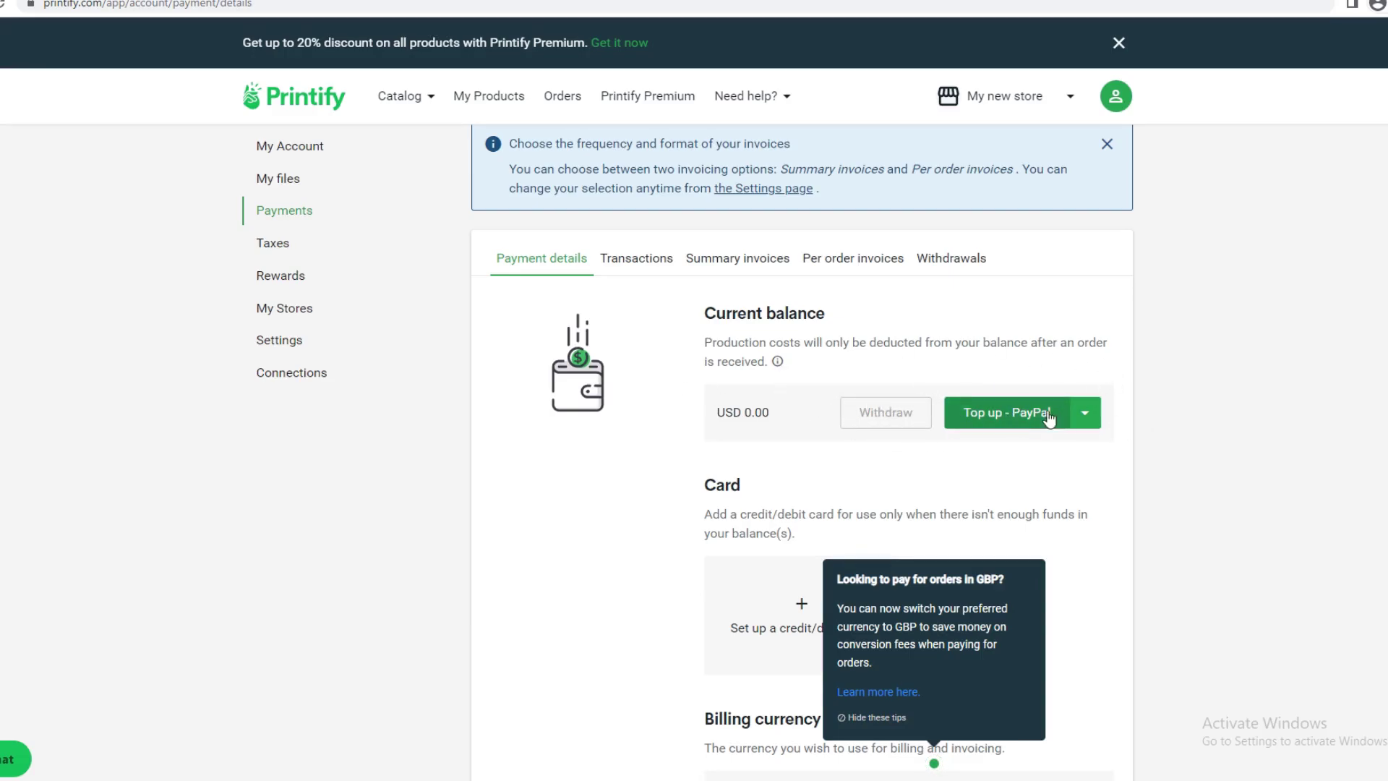
pyautogui.click(1008, 412)
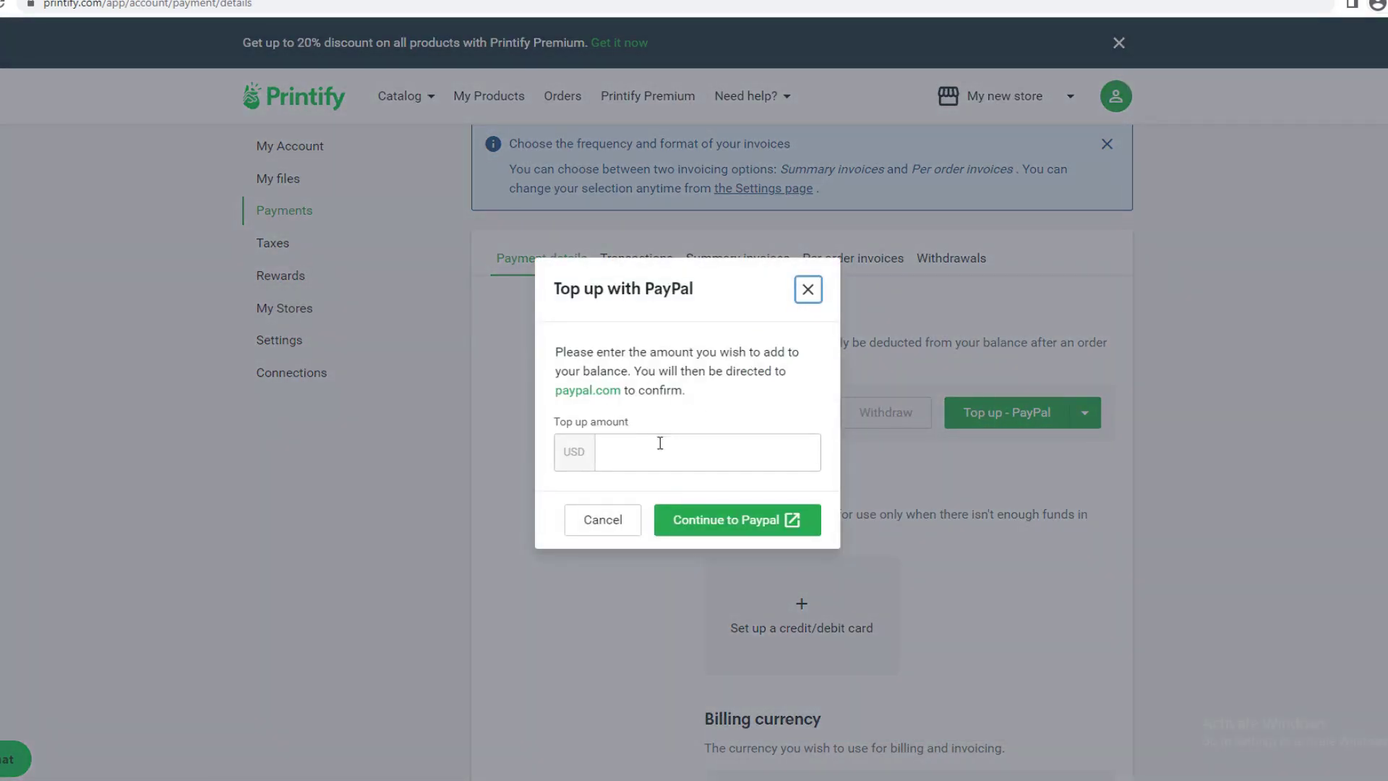
pyautogui.write('500')
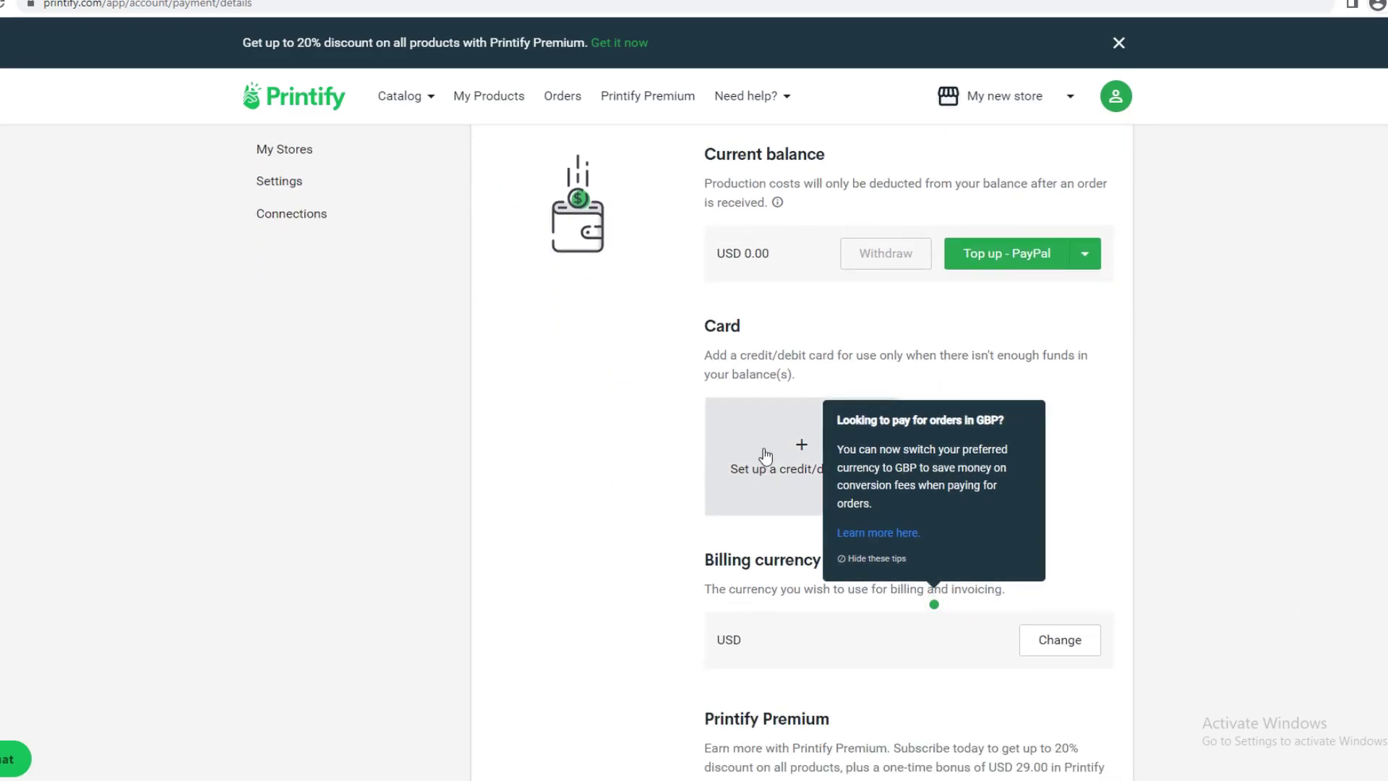
# Bring up the form for adding a credit/debit card with billing address.
pyautogui.click(770, 455)
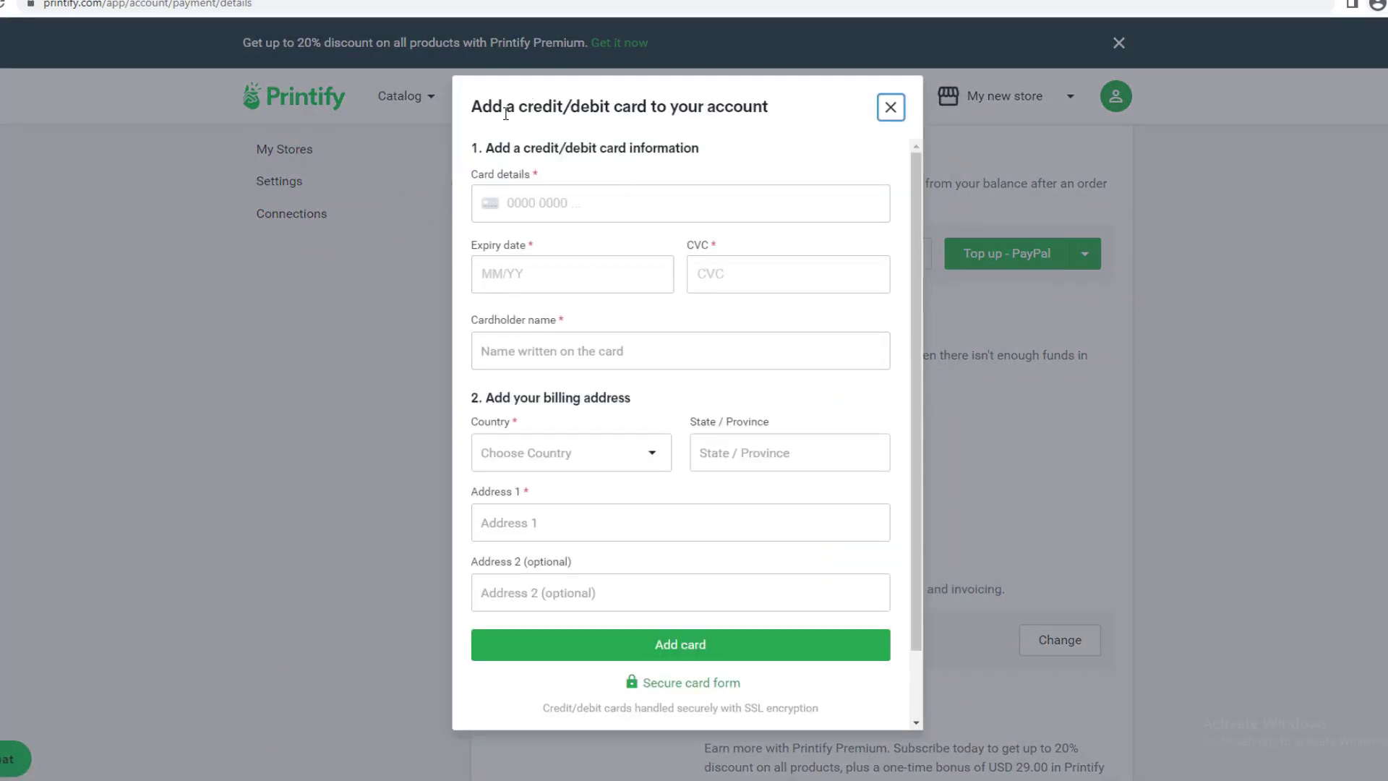
pyautogui.moveTo(711, 132)
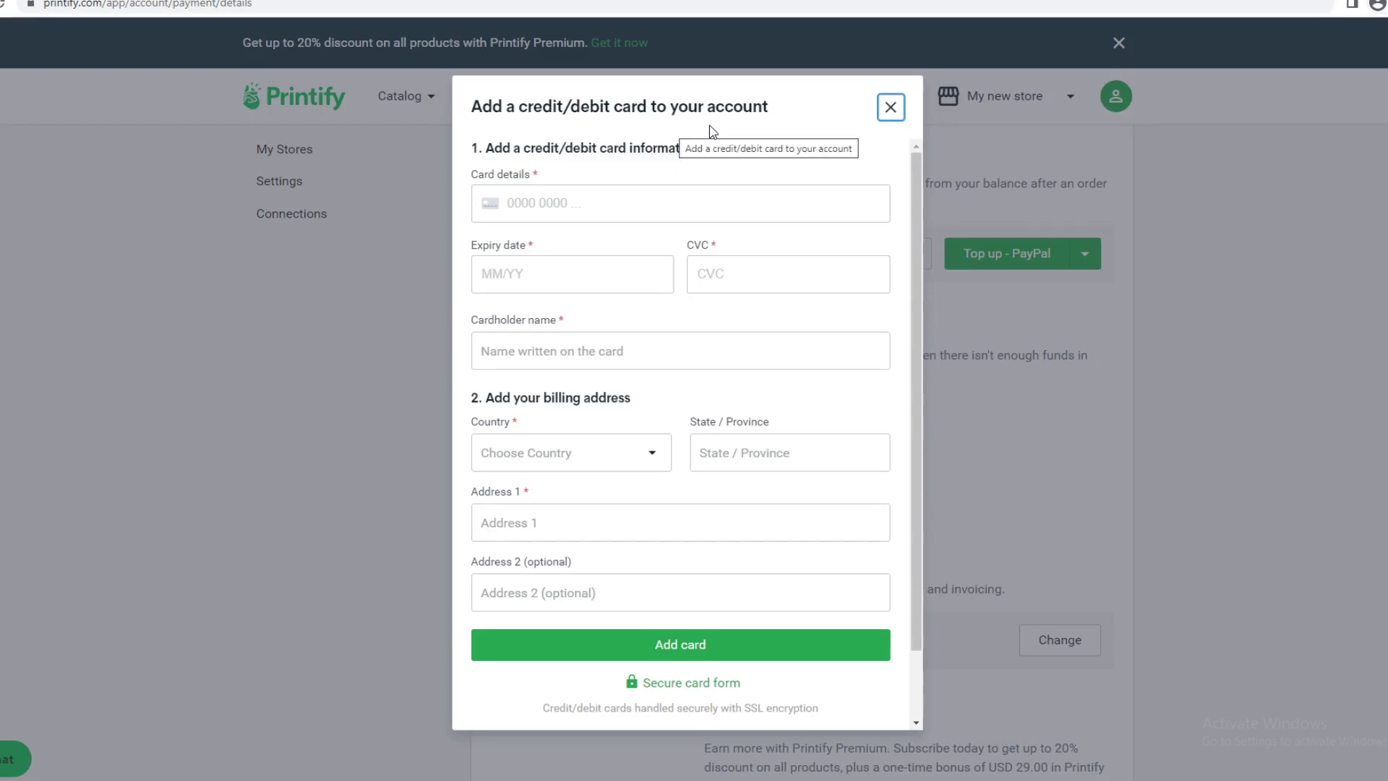
pyautogui.moveTo(537, 144)
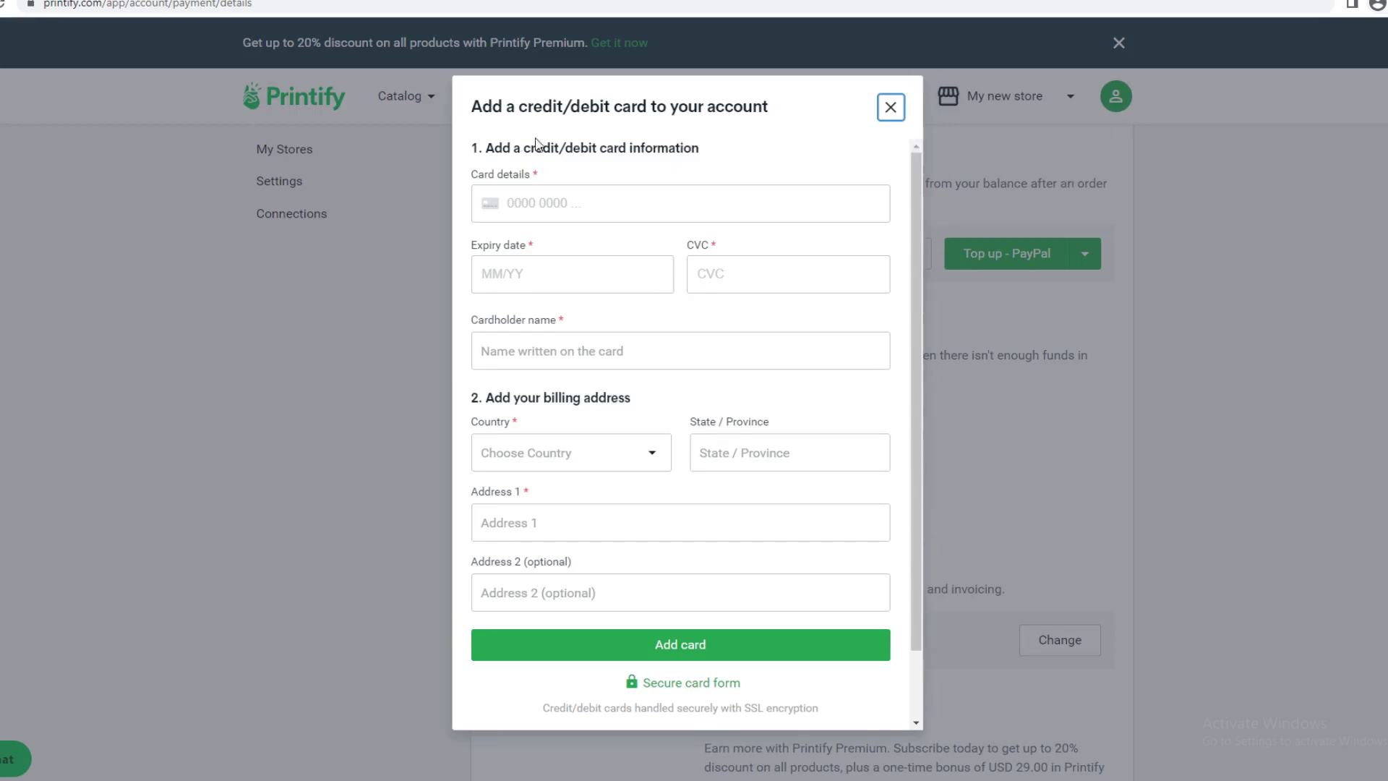
pyautogui.moveTo(496, 410)
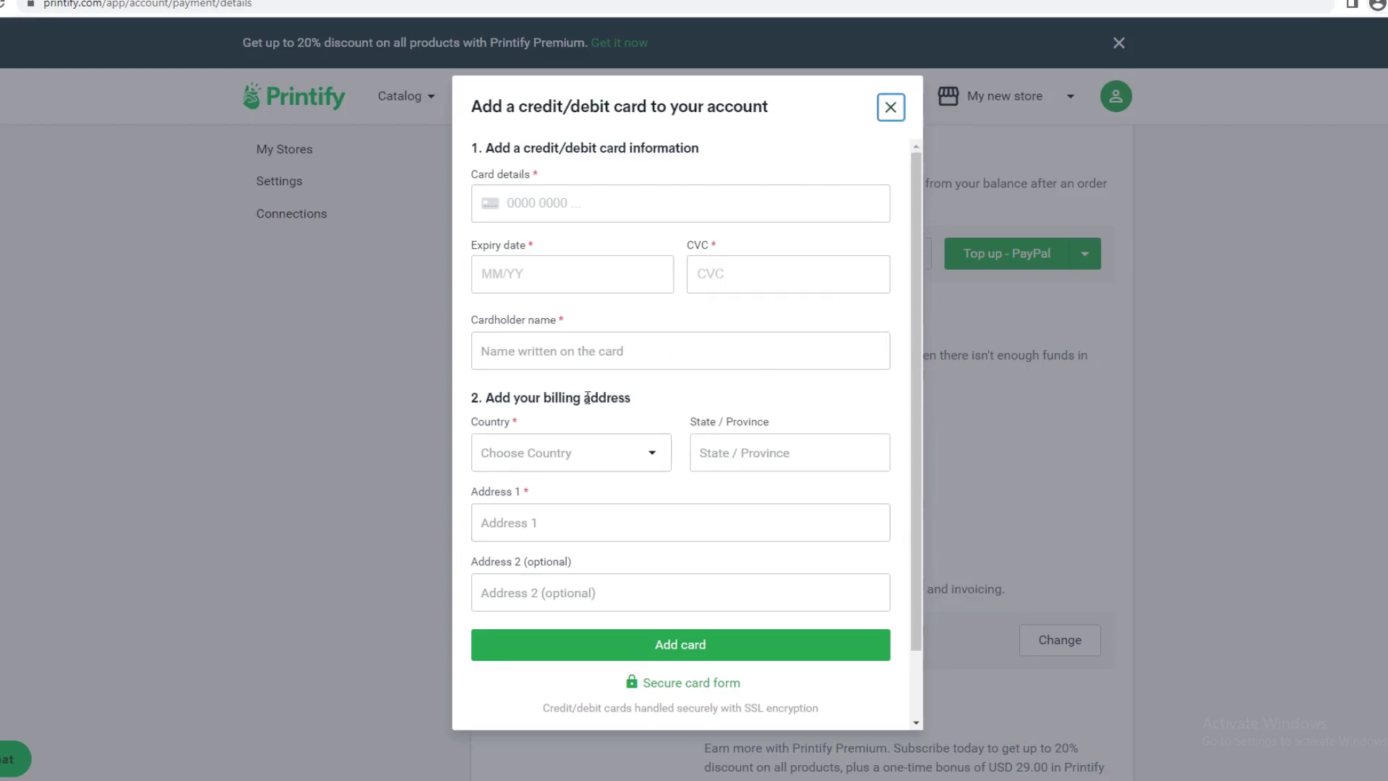
pyautogui.moveTo(708, 645)
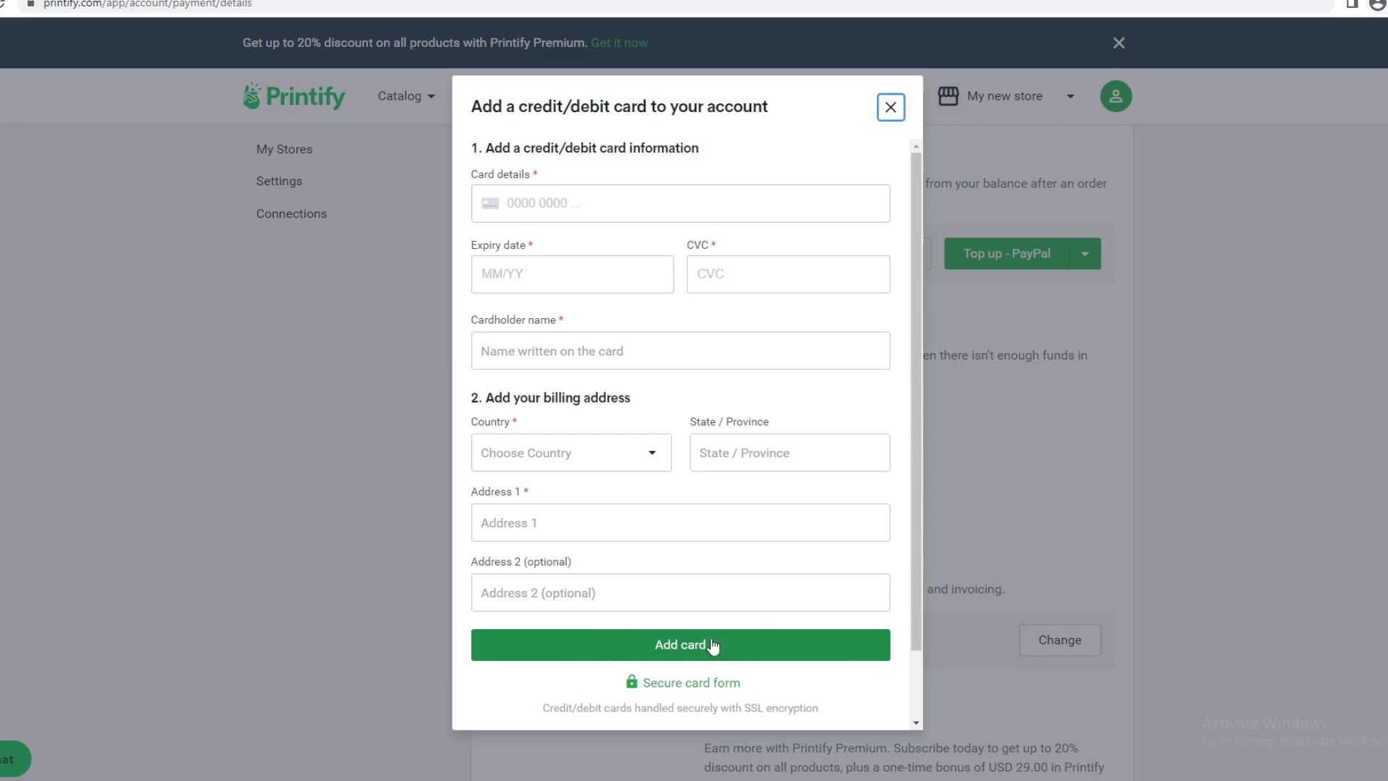
pyautogui.moveTo(891, 107)
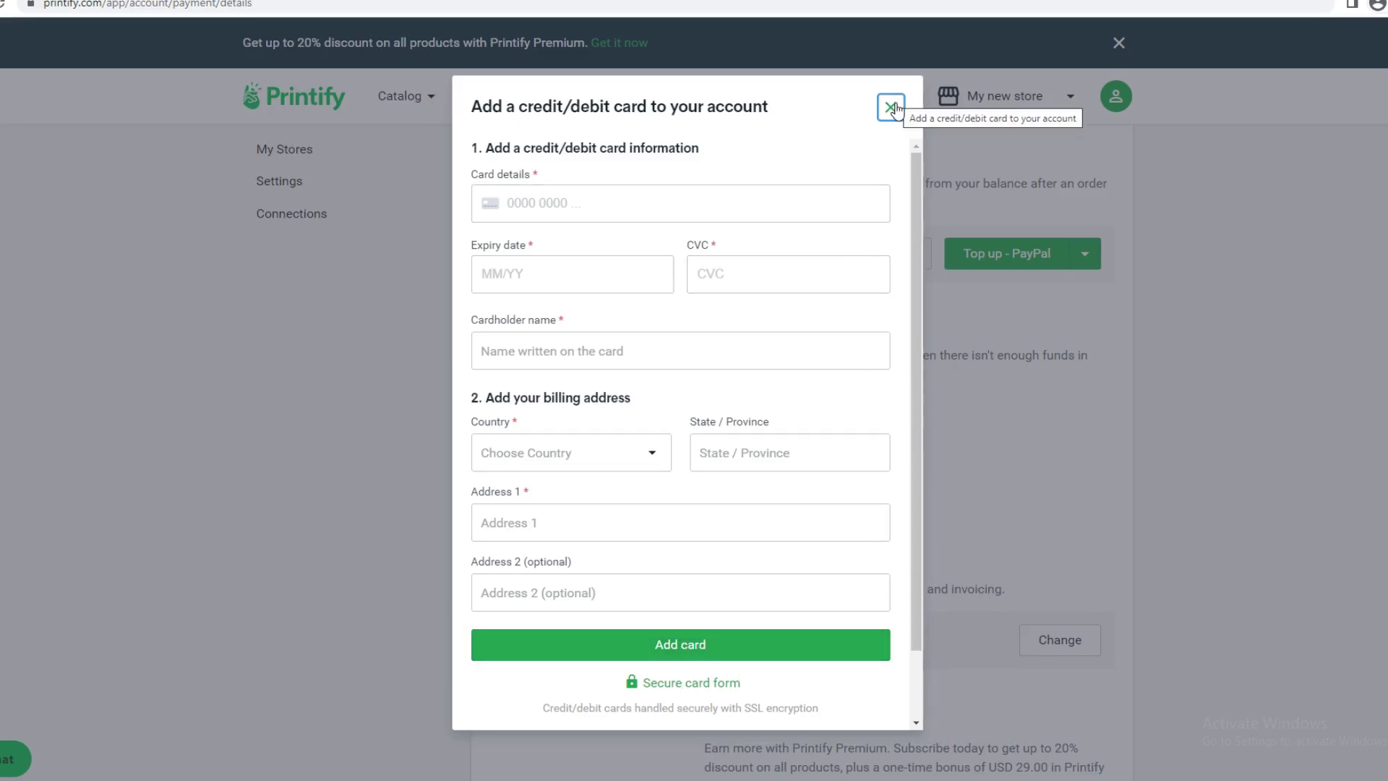
# Dismiss the add-card form without entering any card details.
pyautogui.click(888, 106)
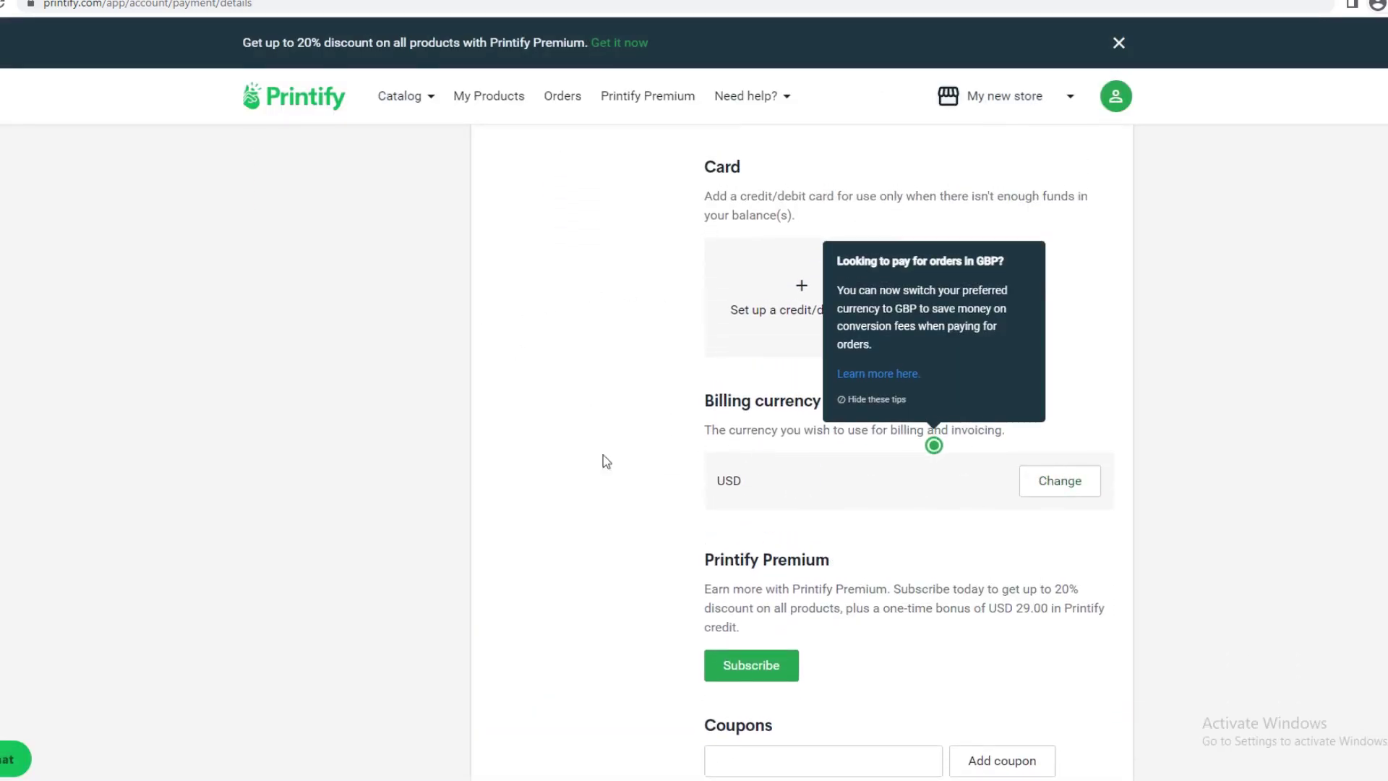
pyautogui.moveTo(1058, 480)
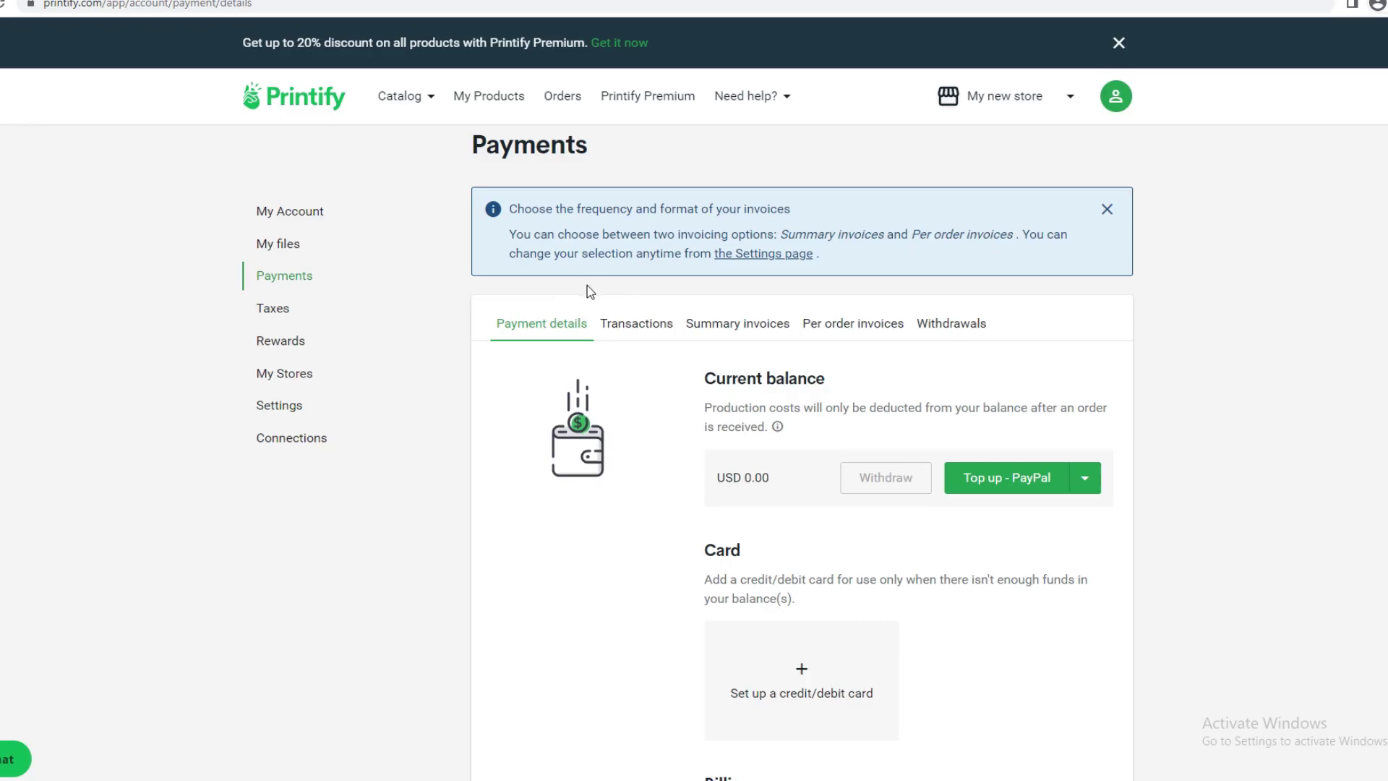
# Show the Transactions history, which reports no transactions made yet.
pyautogui.click(636, 324)
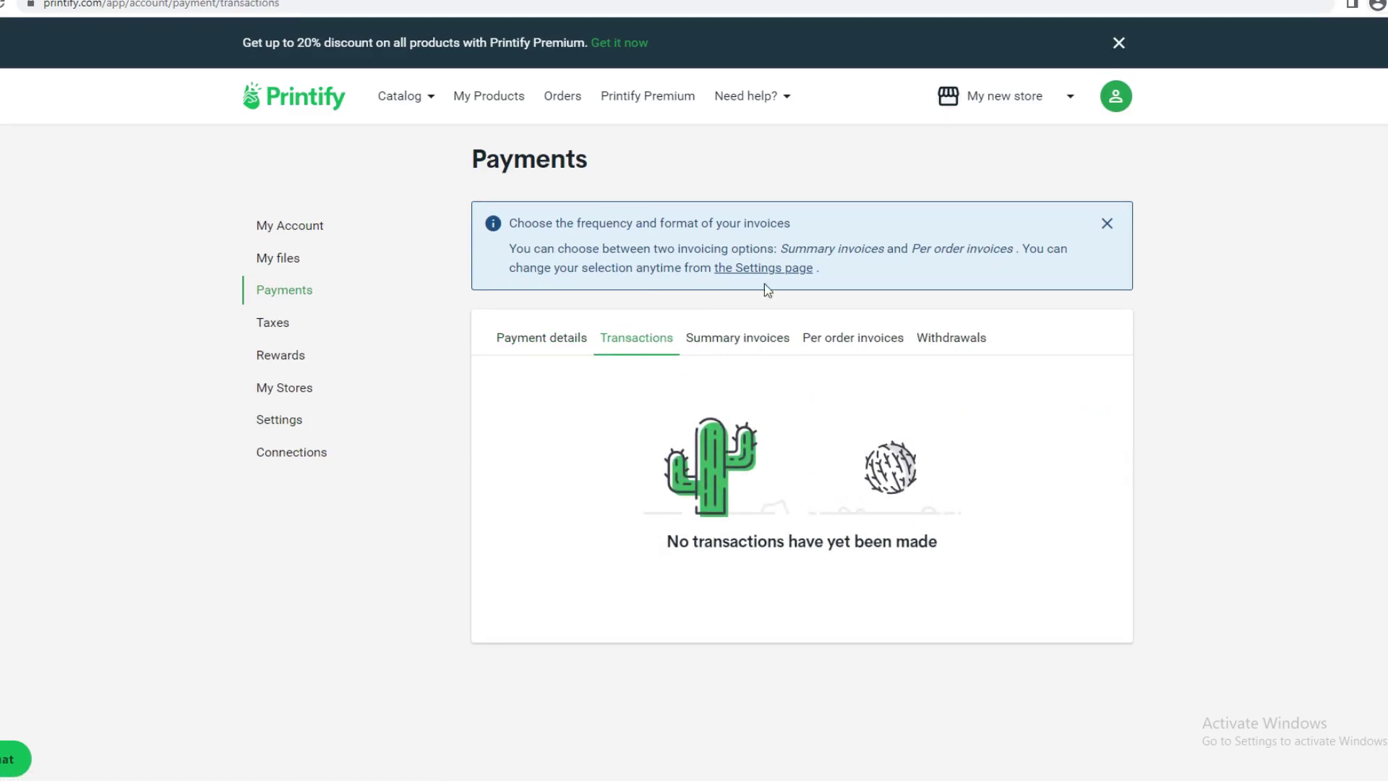
pyautogui.moveTo(587, 389)
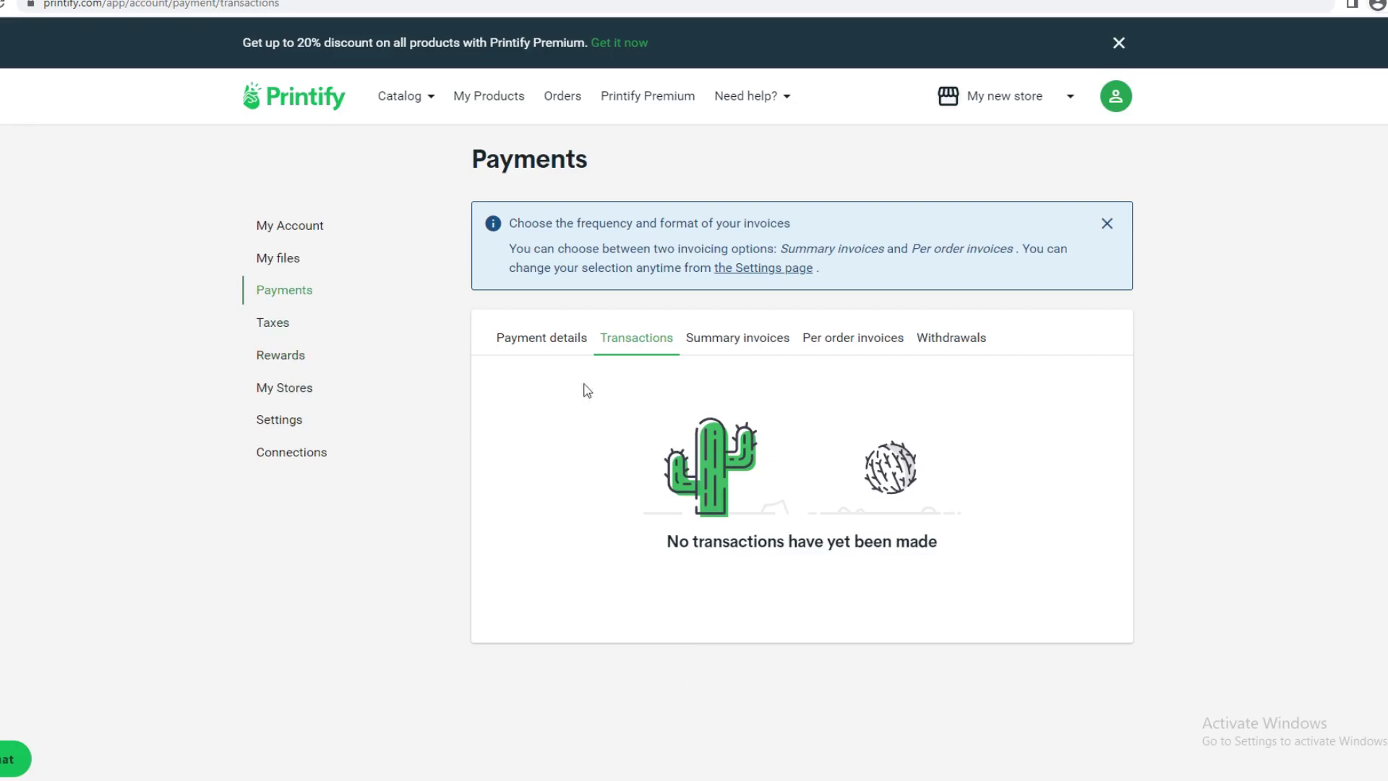
pyautogui.moveTo(992, 406)
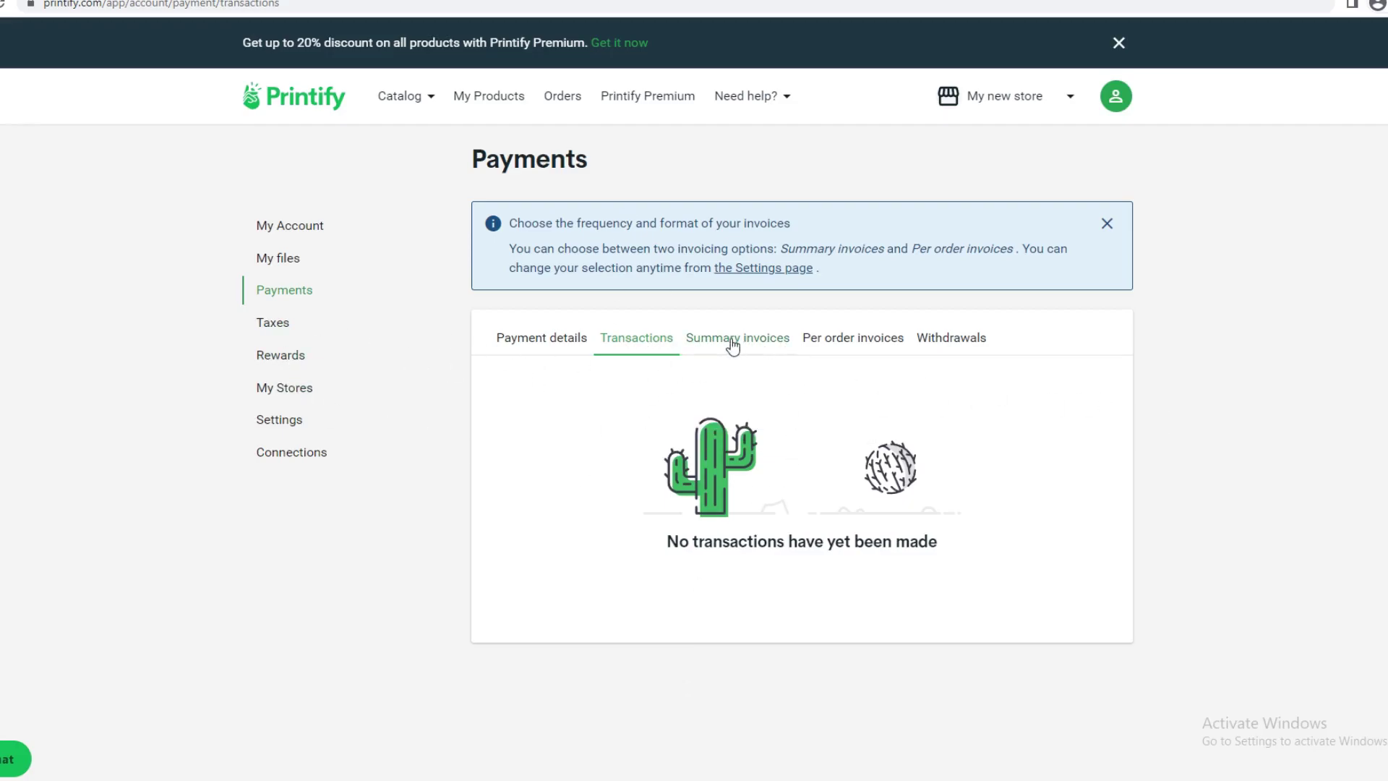
# Show Summary invoices (Disabled) and review the empty regional invoice sections.
pyautogui.click(738, 338)
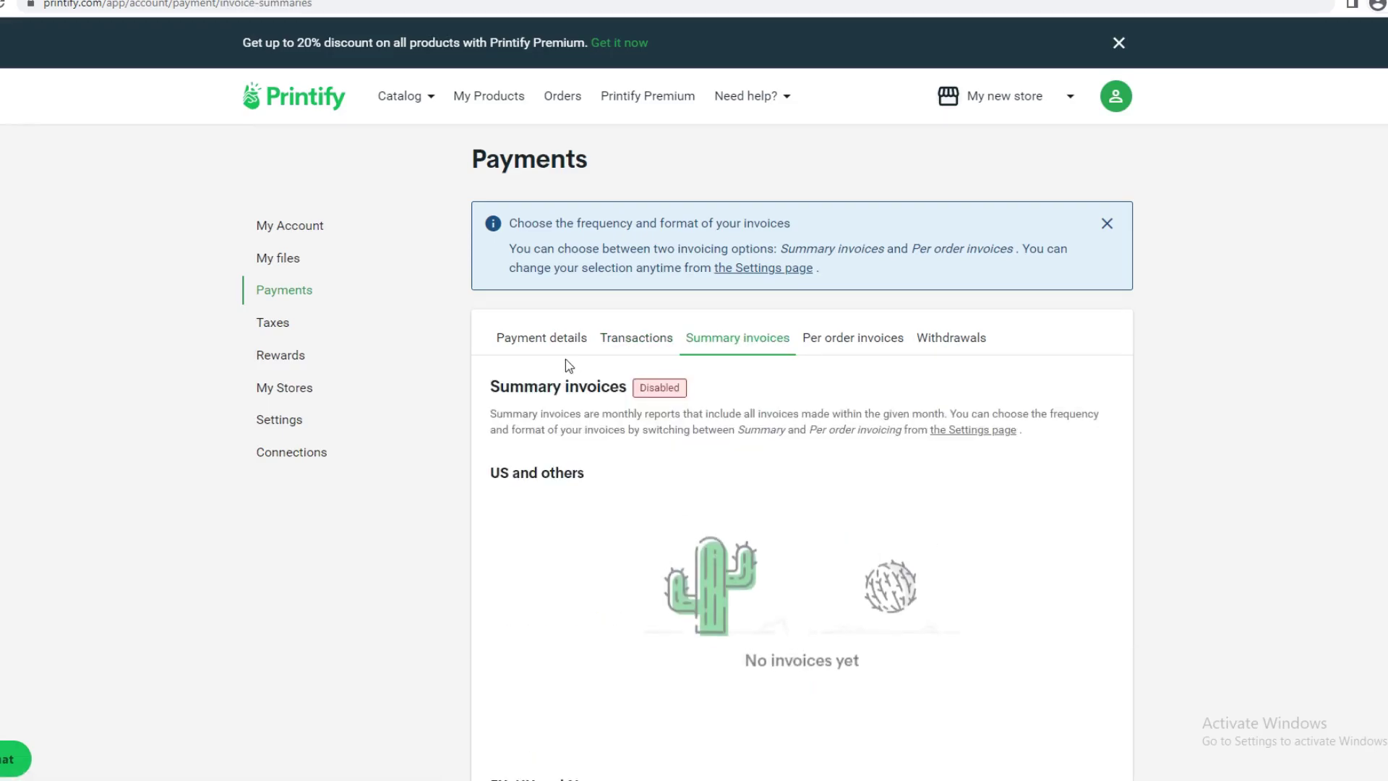
pyautogui.moveTo(834, 363)
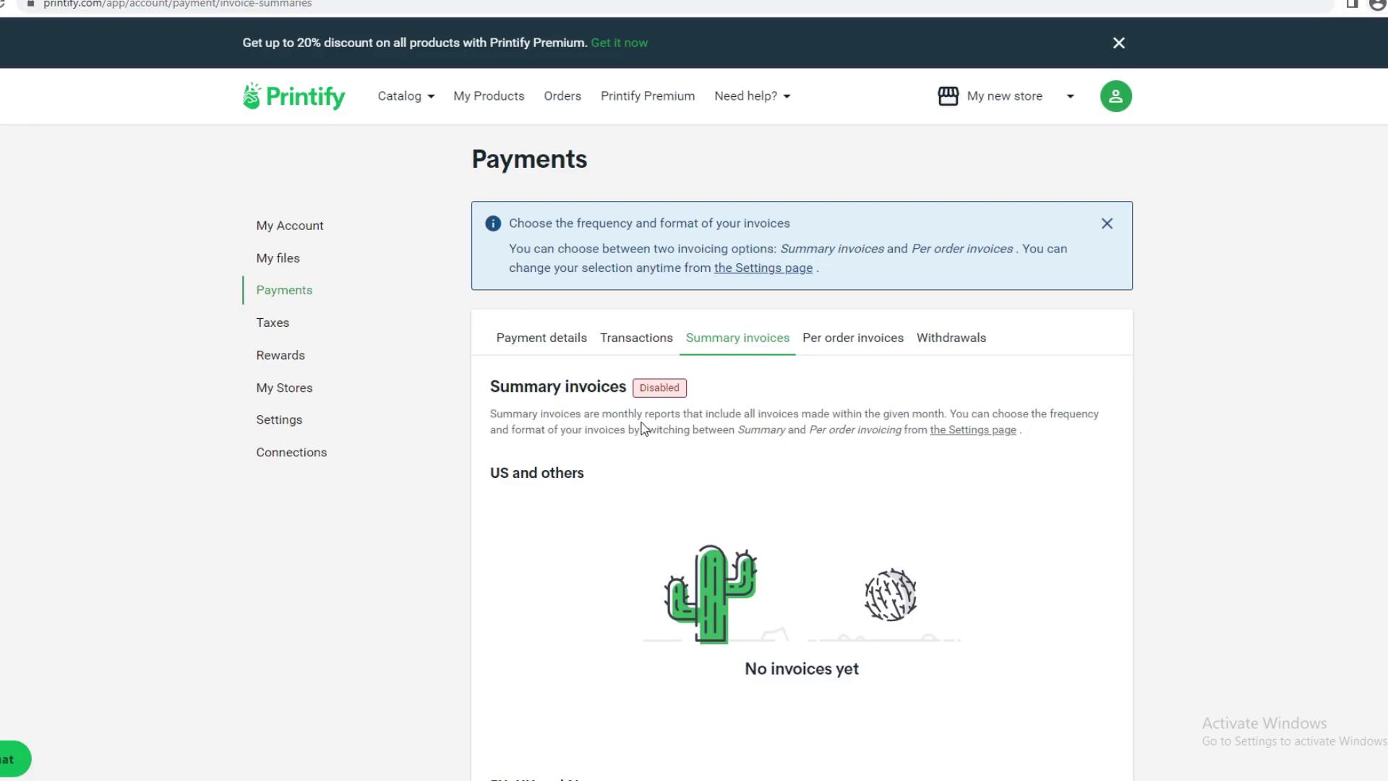
pyautogui.moveTo(784, 419)
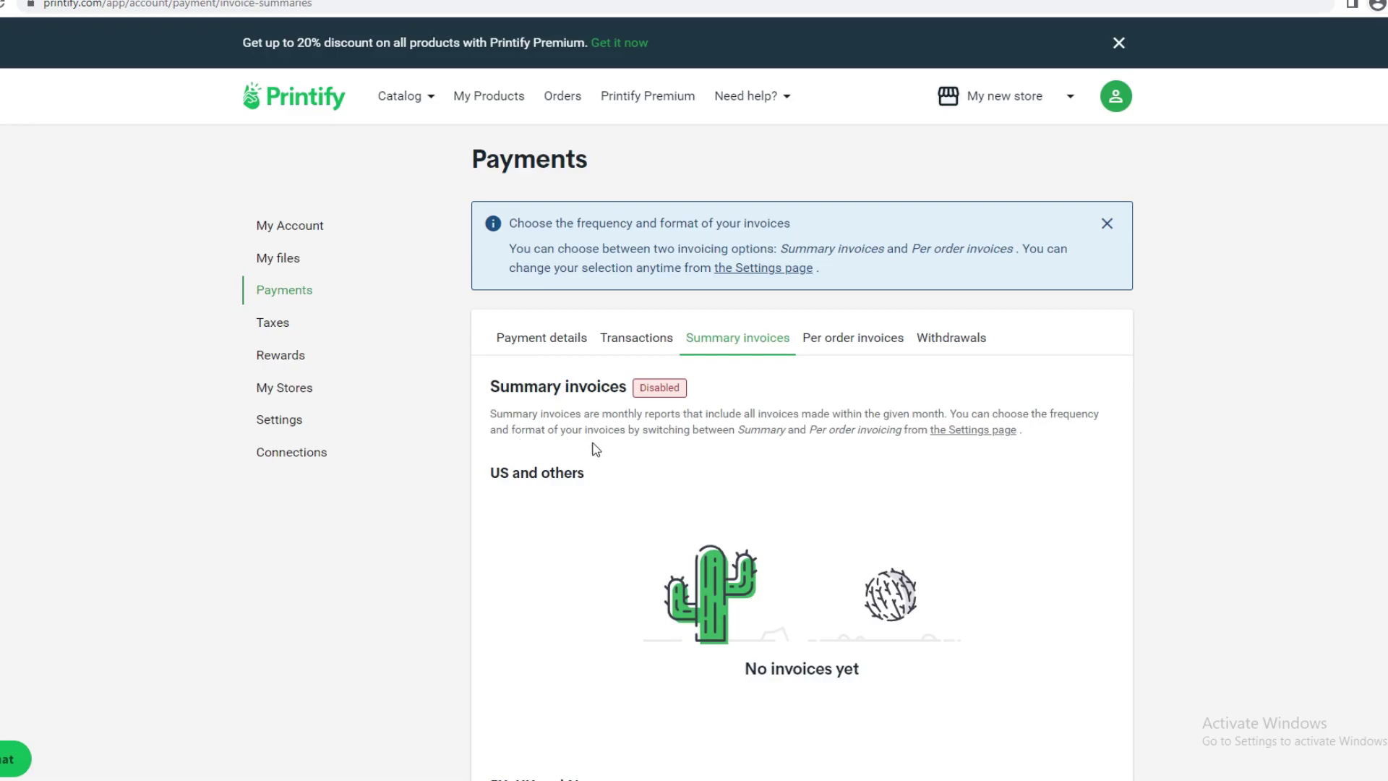
pyautogui.moveTo(700, 445)
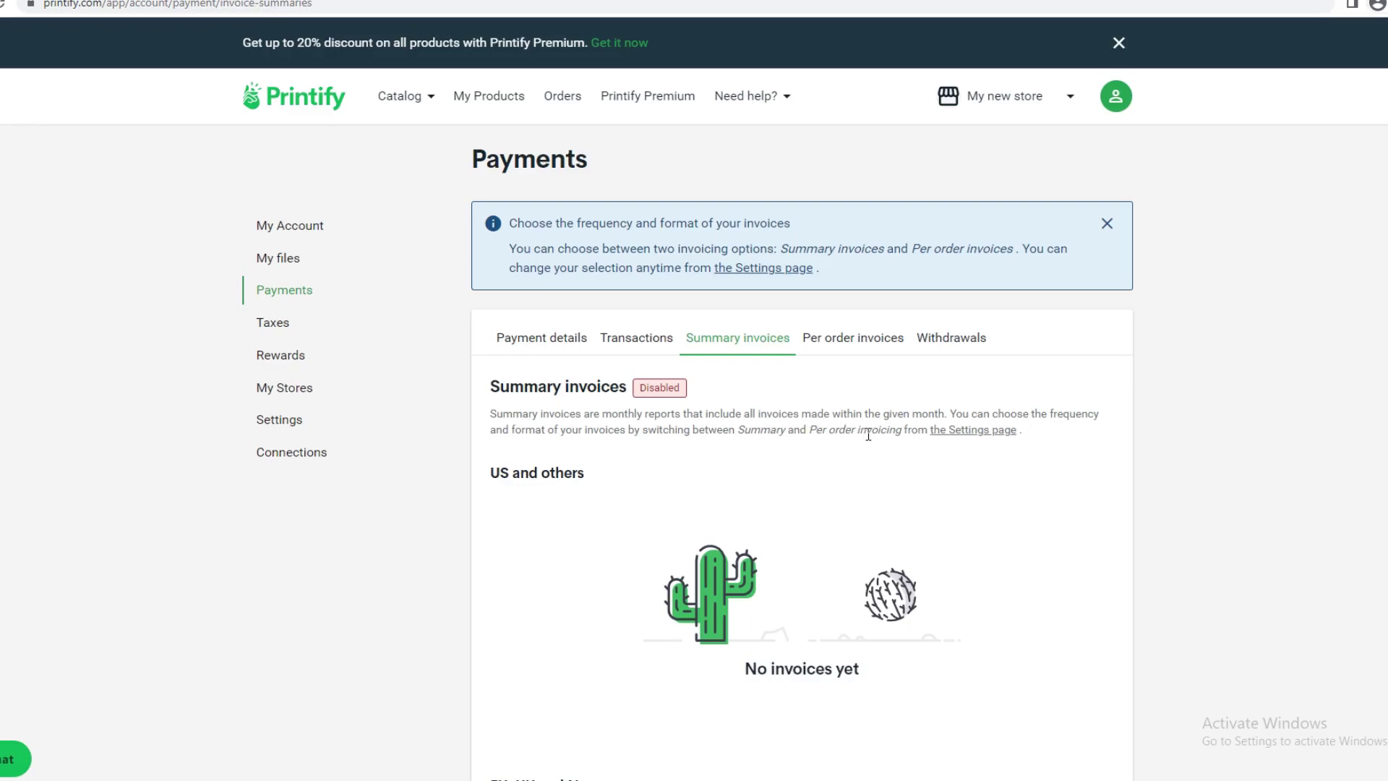
pyautogui.scroll(-3)
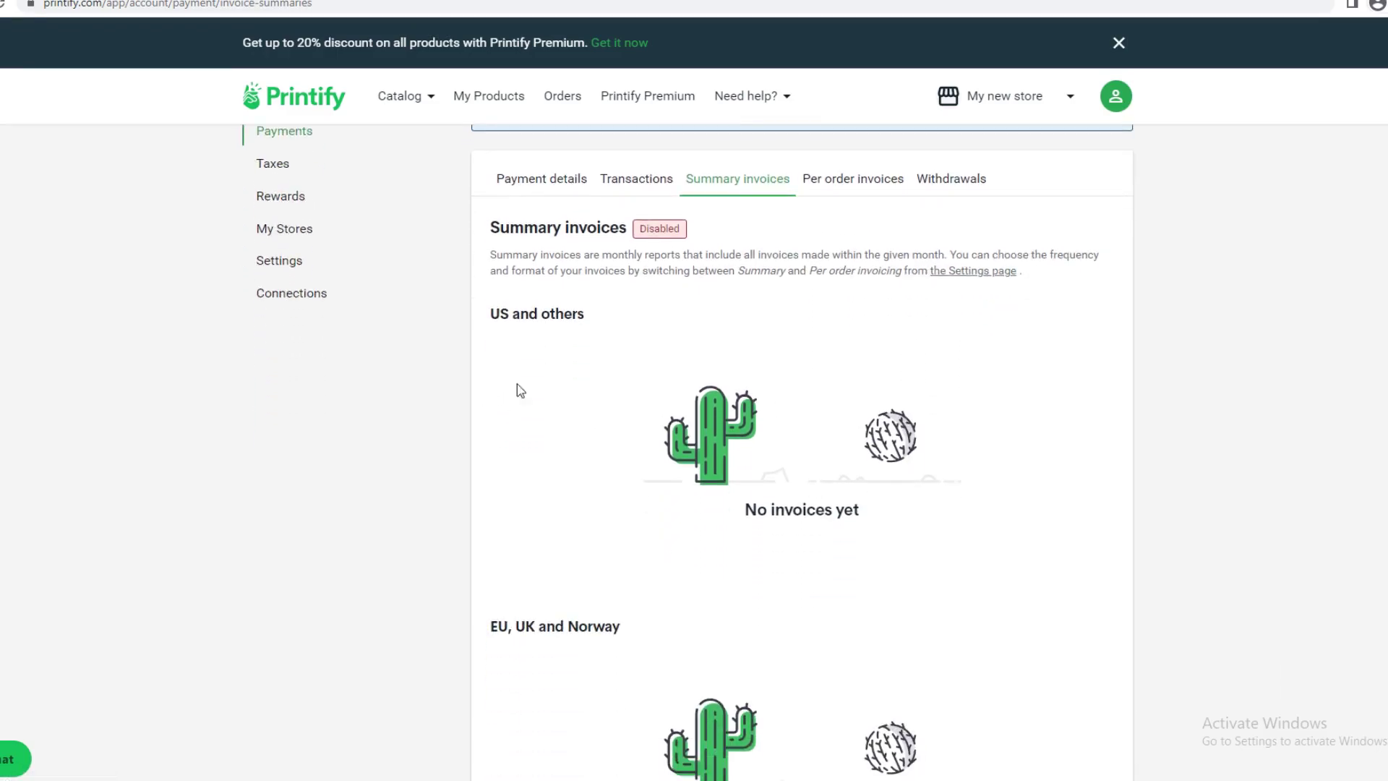
pyautogui.scroll(-3)
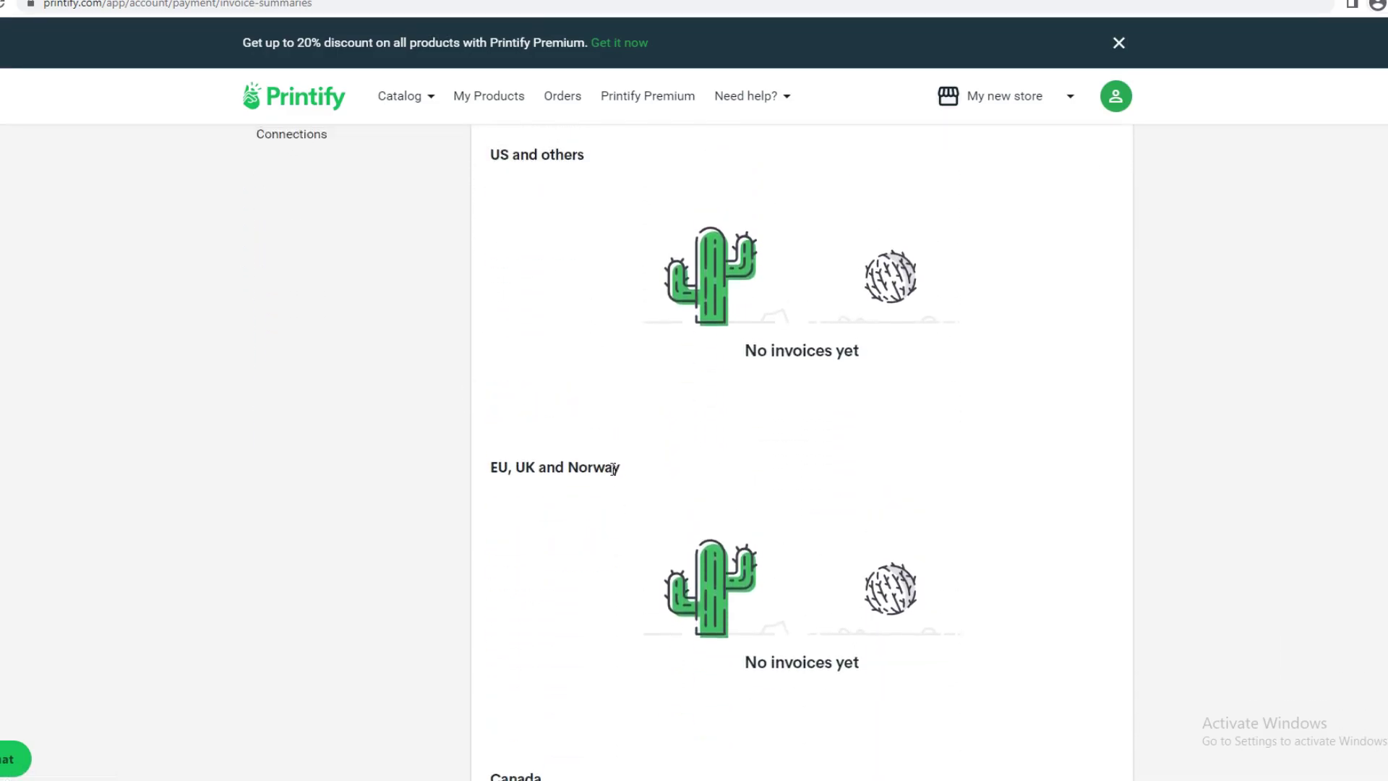
pyautogui.scroll(-3)
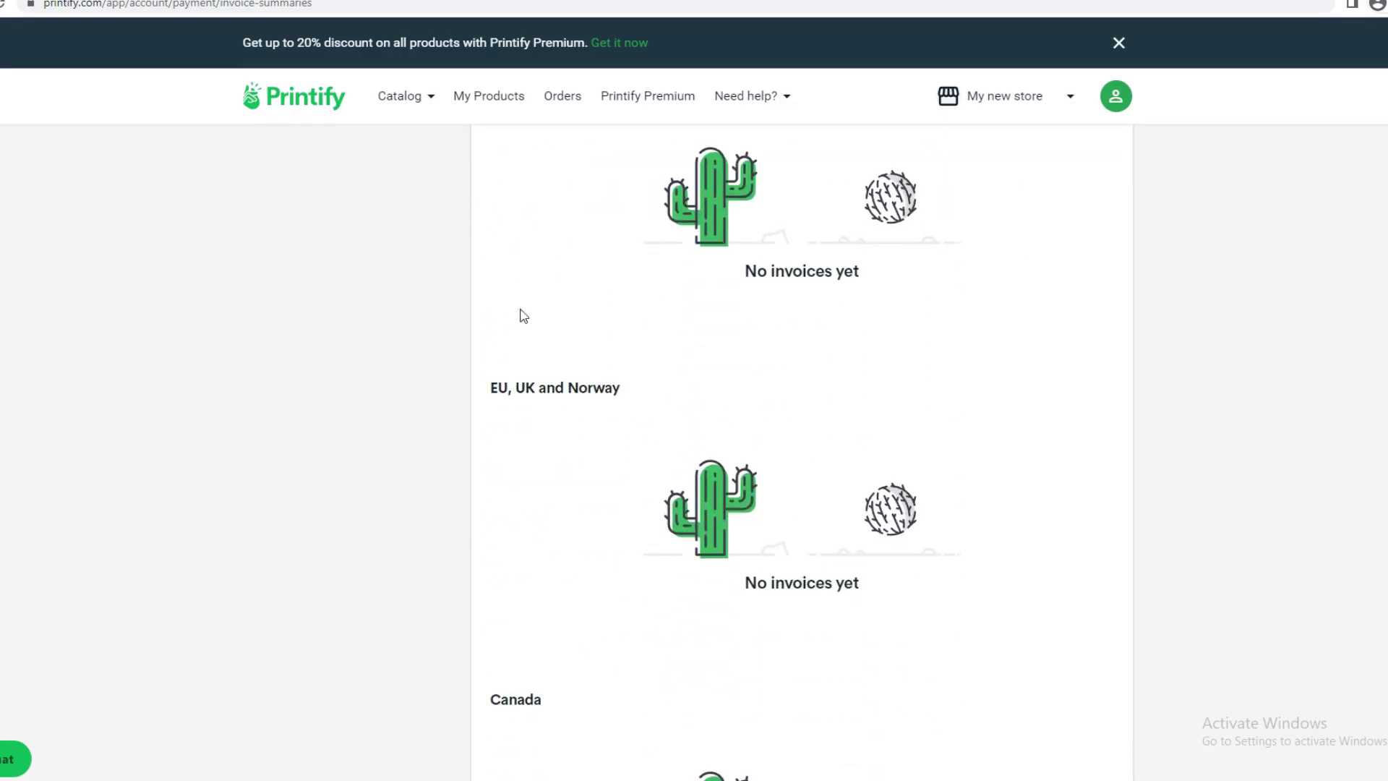
pyautogui.scroll(-3)
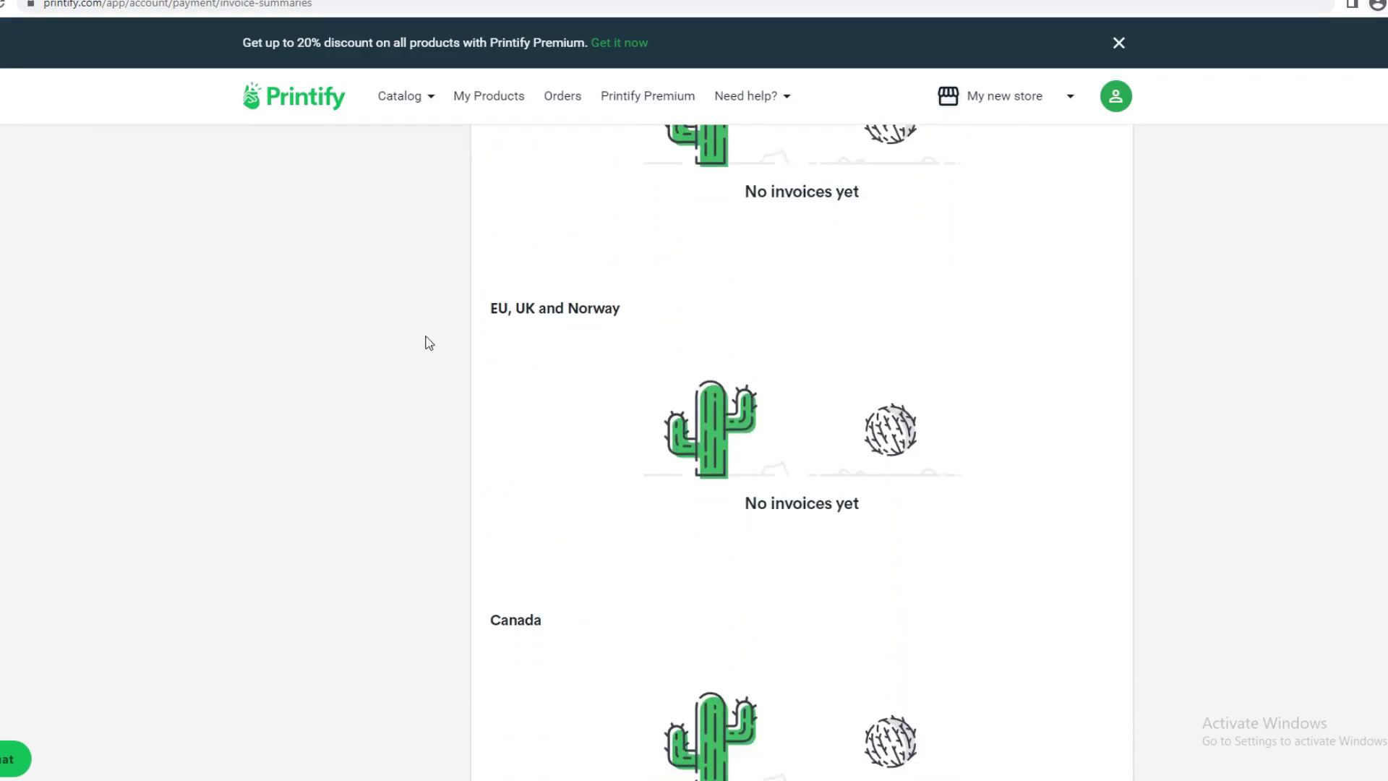
pyautogui.scroll(-3)
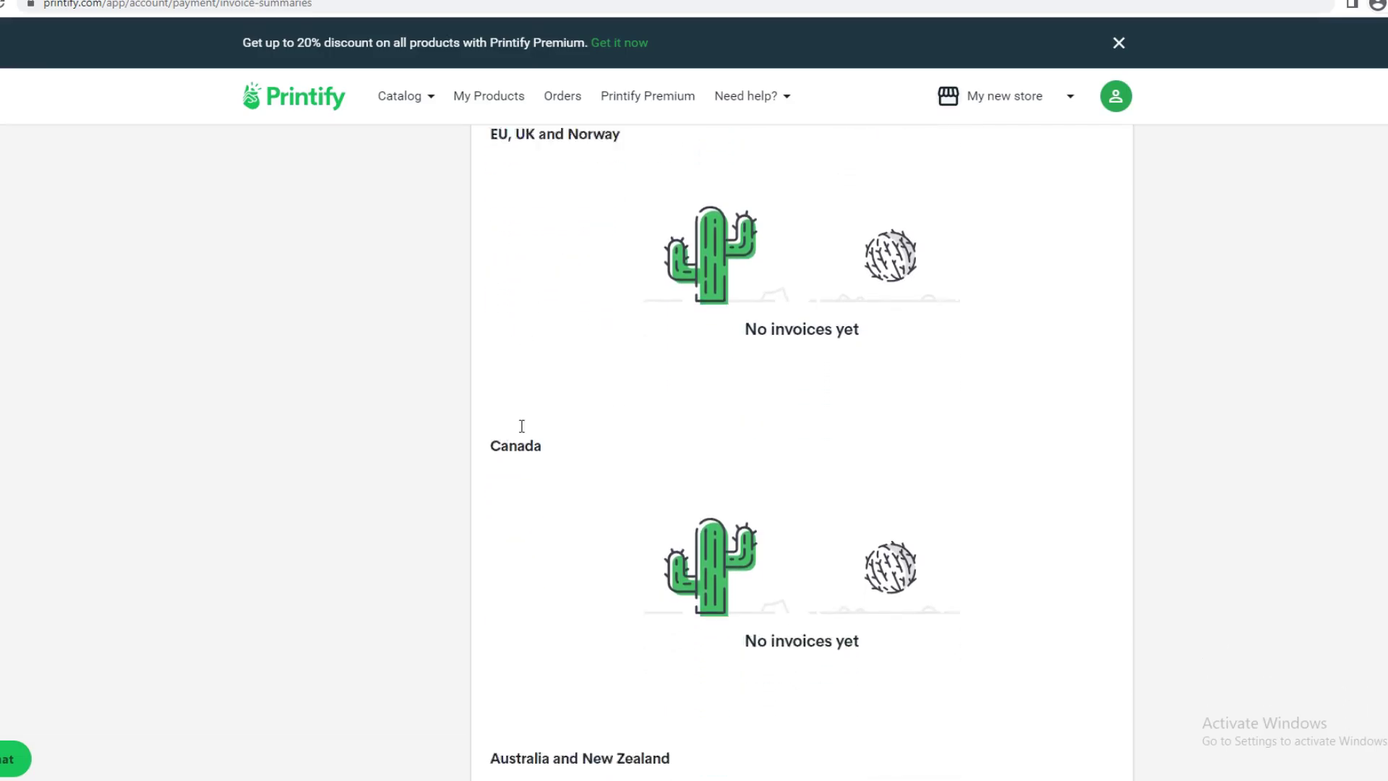
pyautogui.scroll(-3)
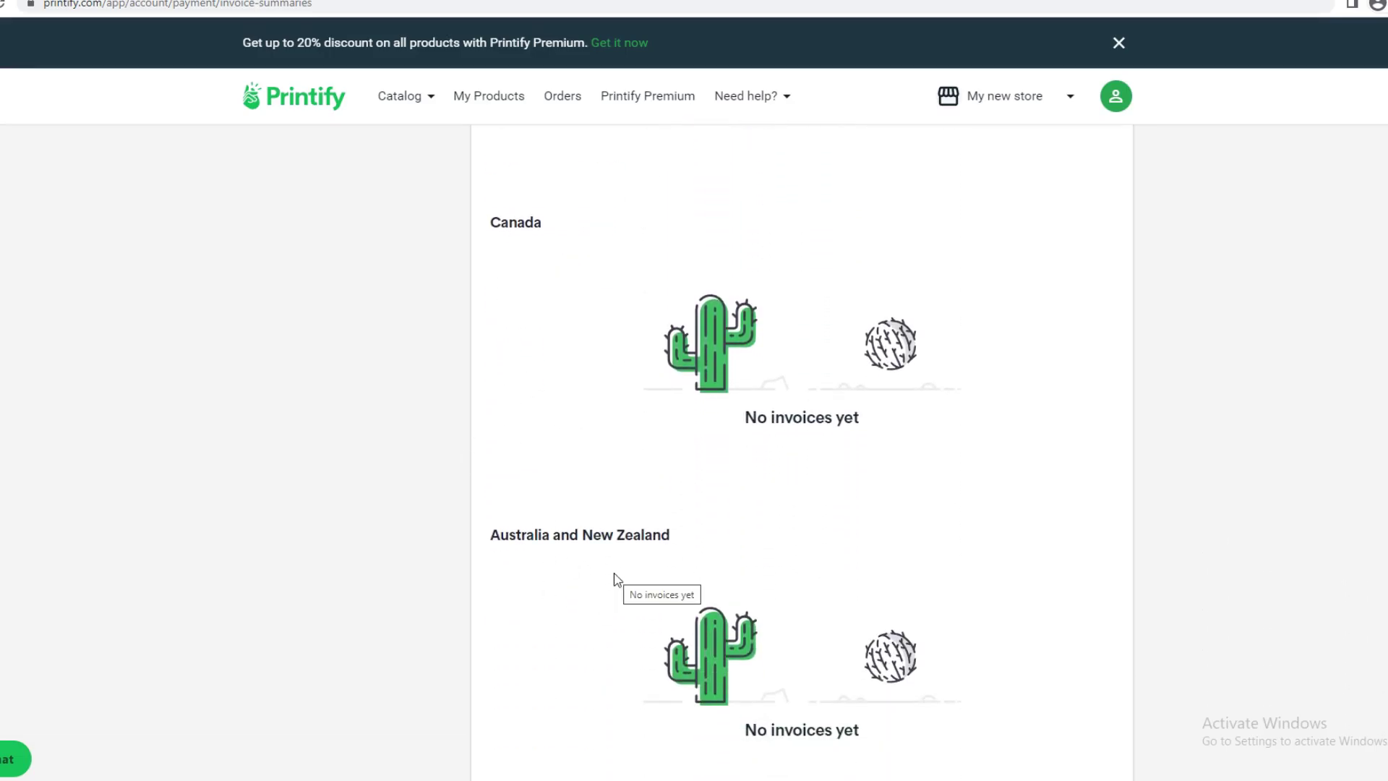
pyautogui.scroll(3)
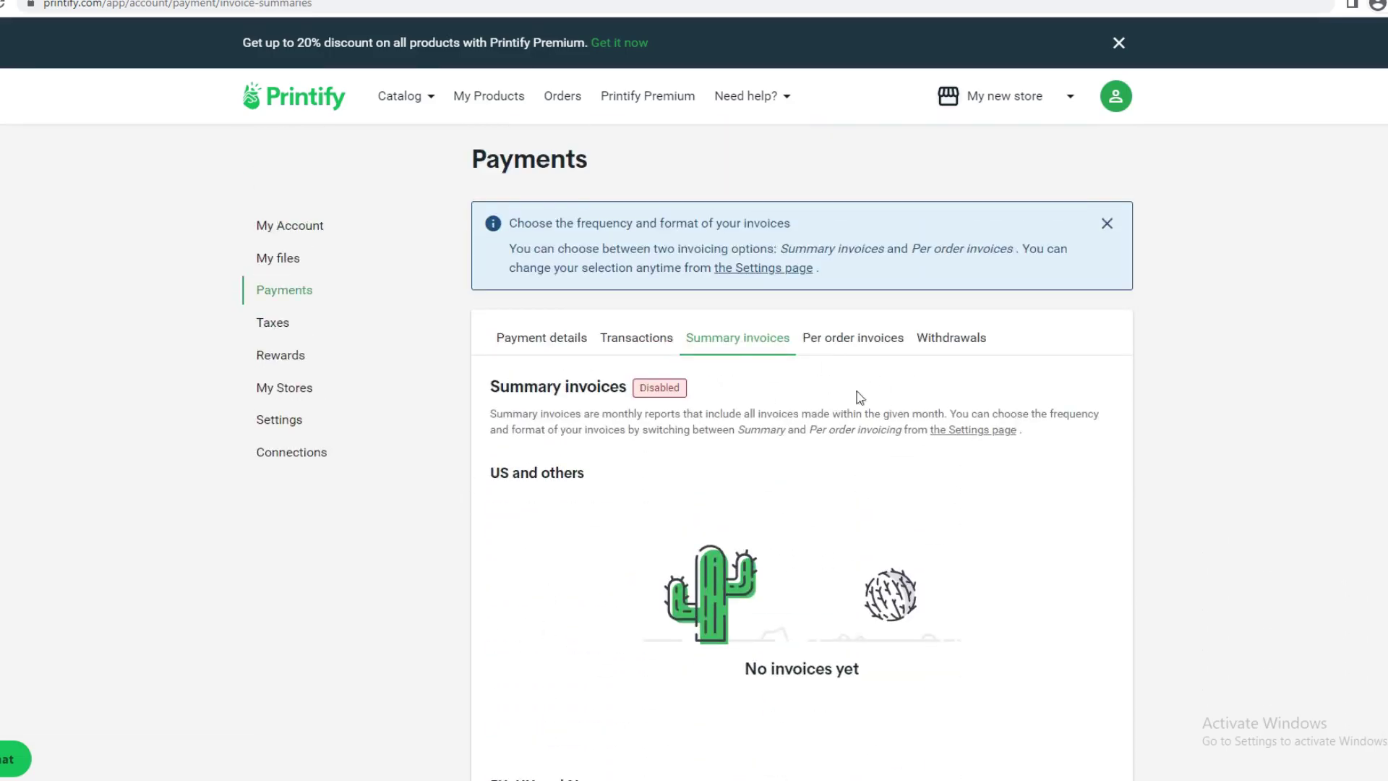
# View Per order invoices and Withdrawals, then return to Payment details.
pyautogui.click(854, 337)
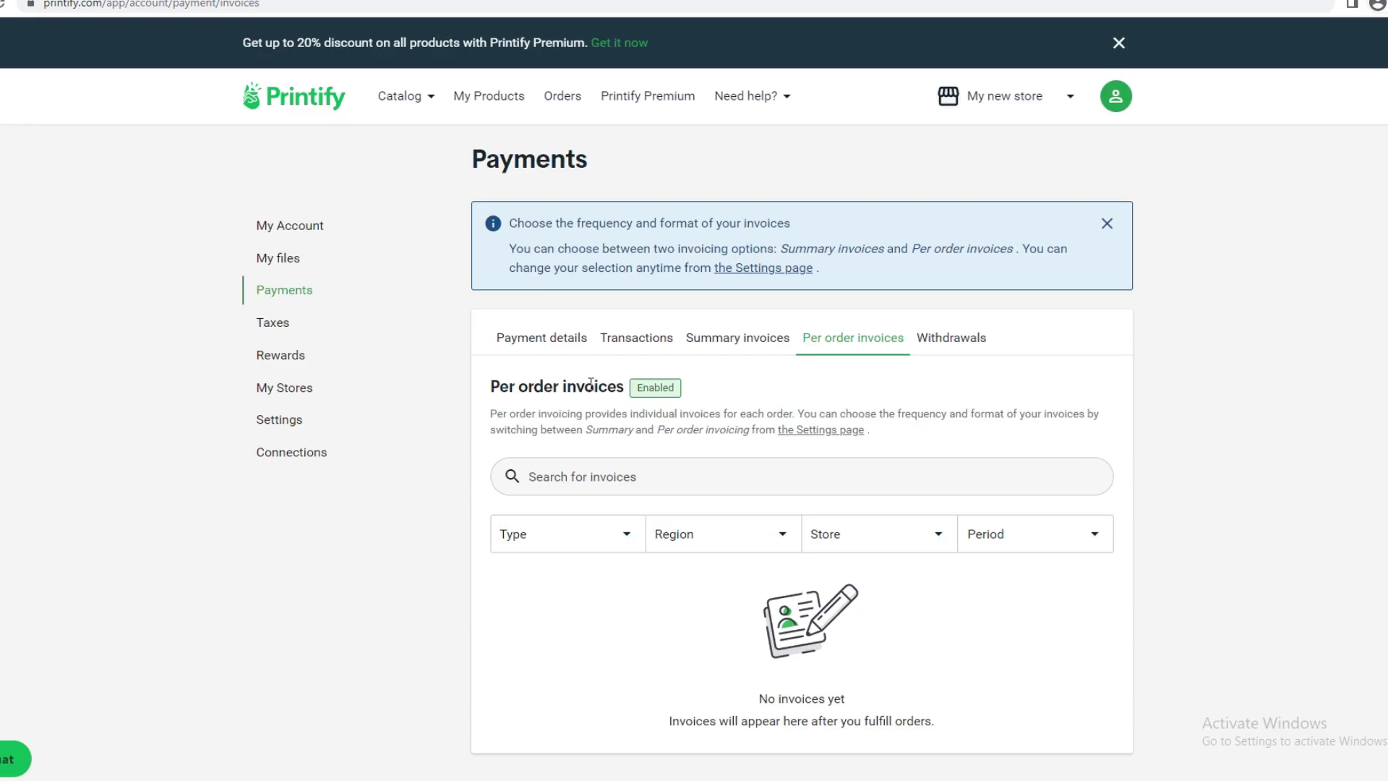
pyautogui.click(951, 338)
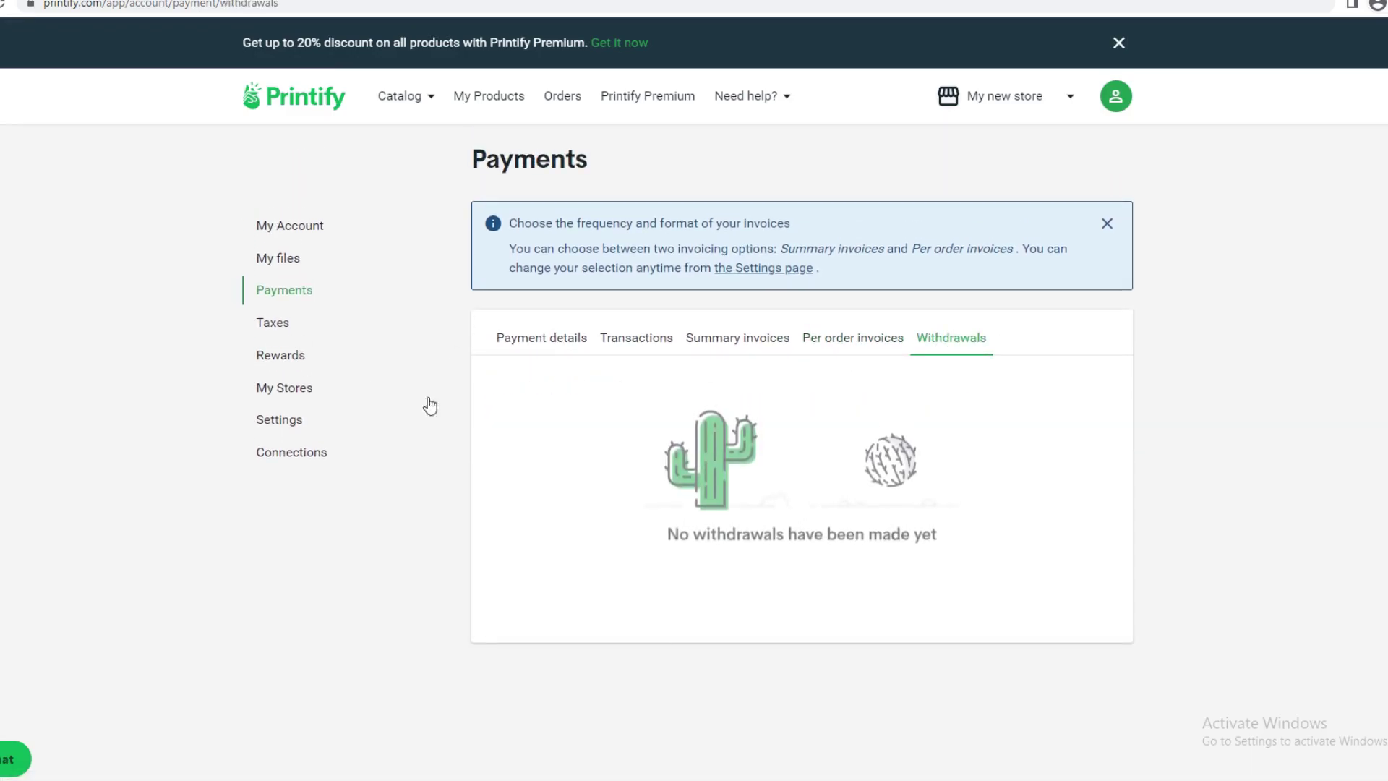
pyautogui.moveTo(792, 413)
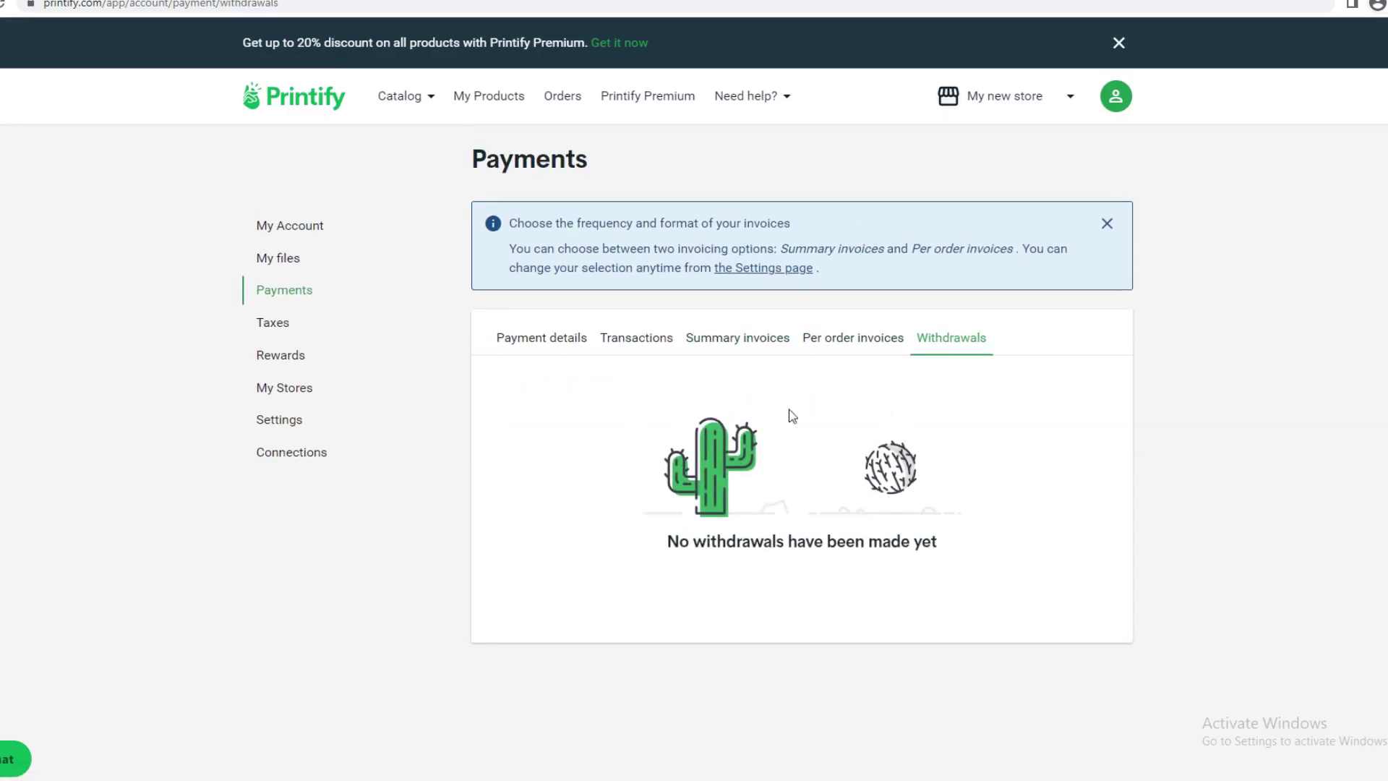
pyautogui.click(542, 337)
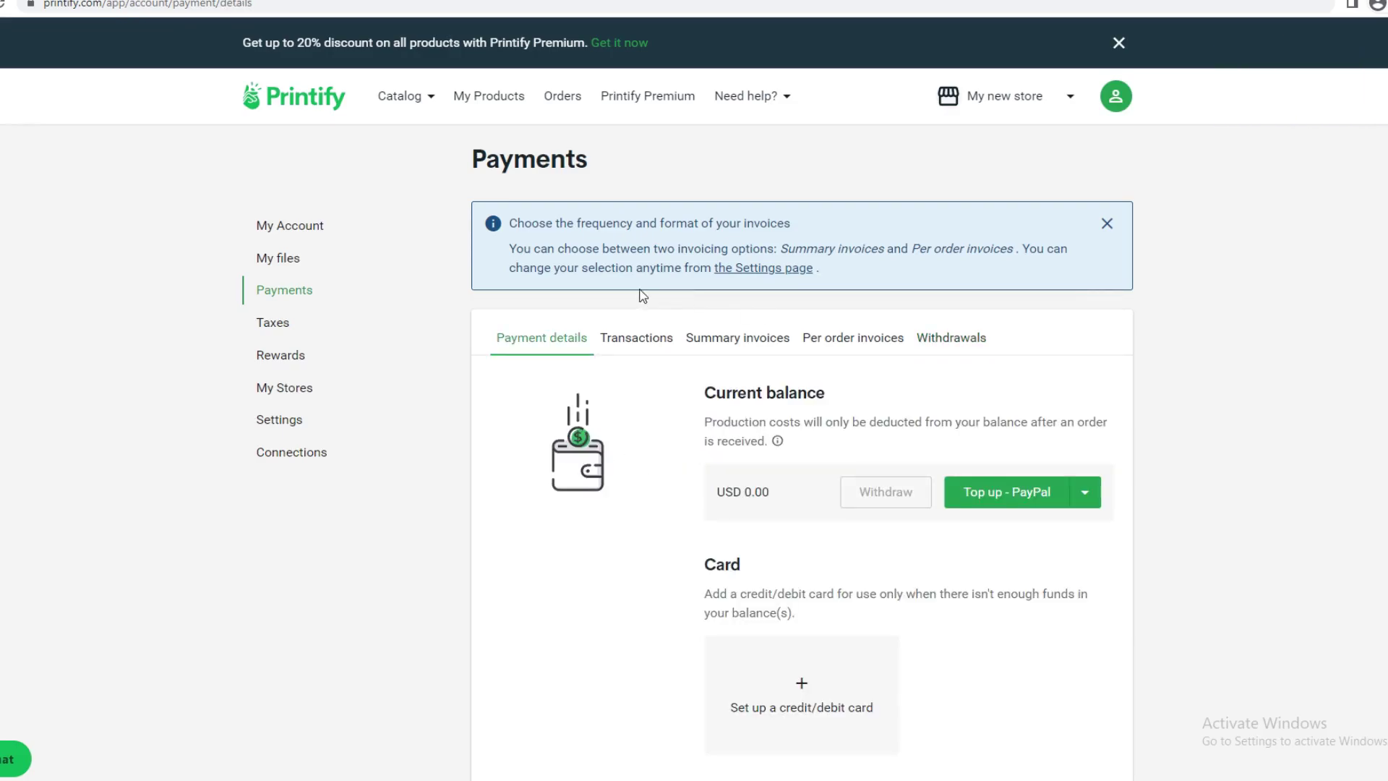
pyautogui.moveTo(553, 384)
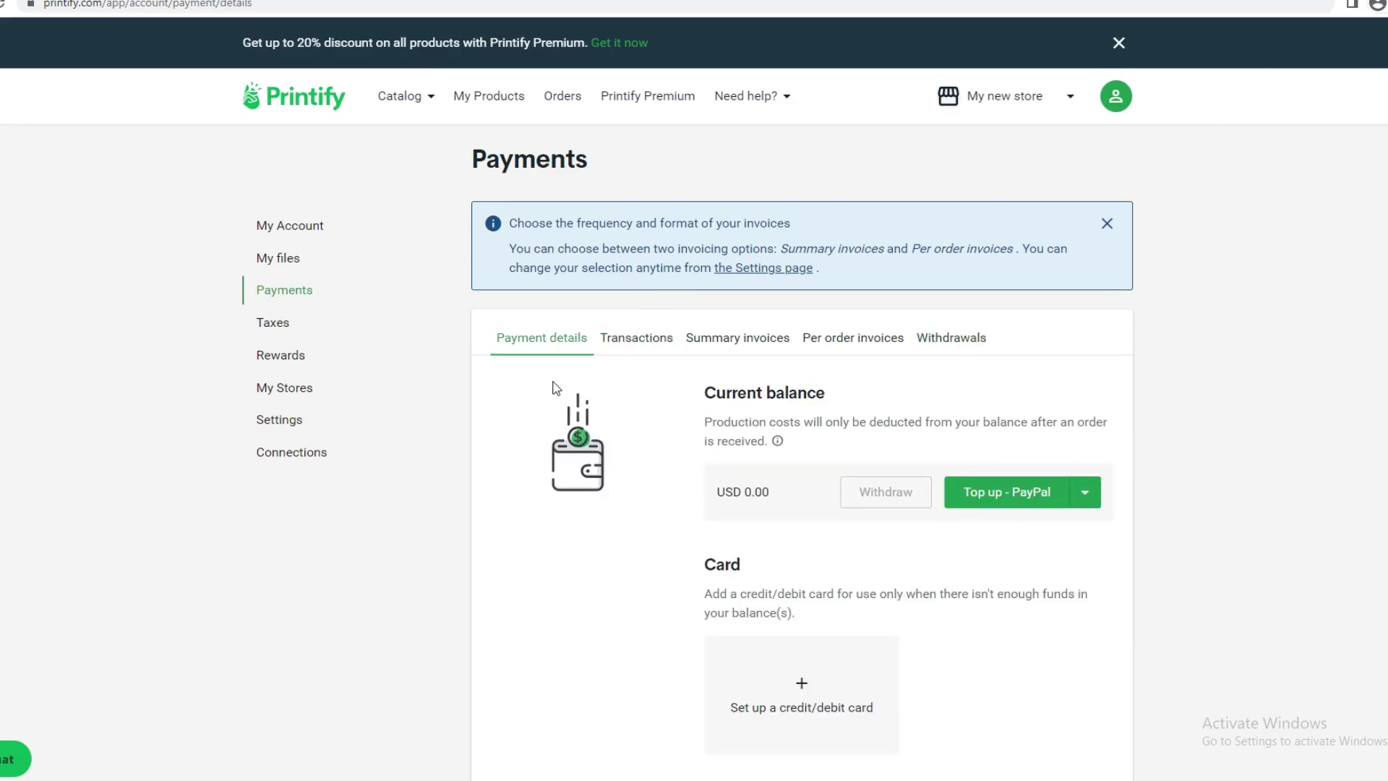
pyautogui.moveTo(737, 410)
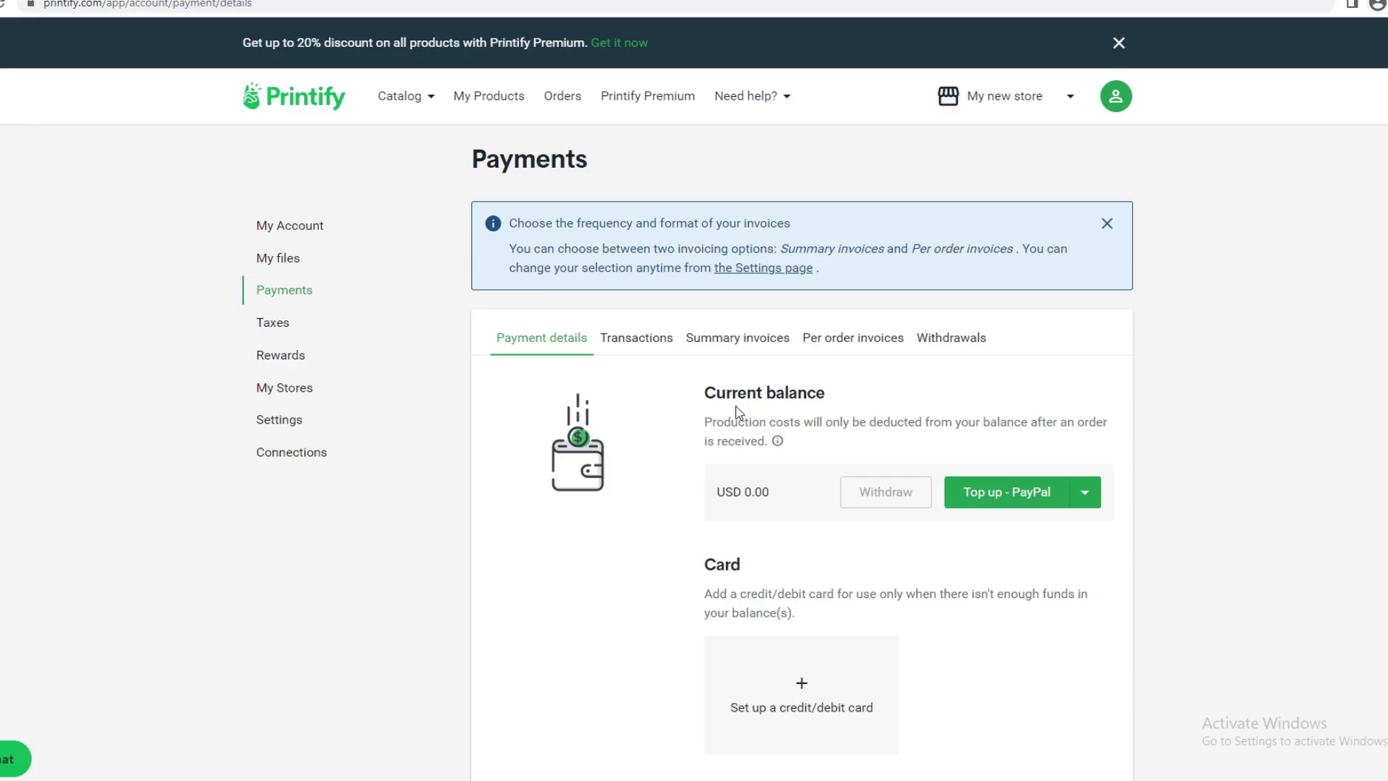